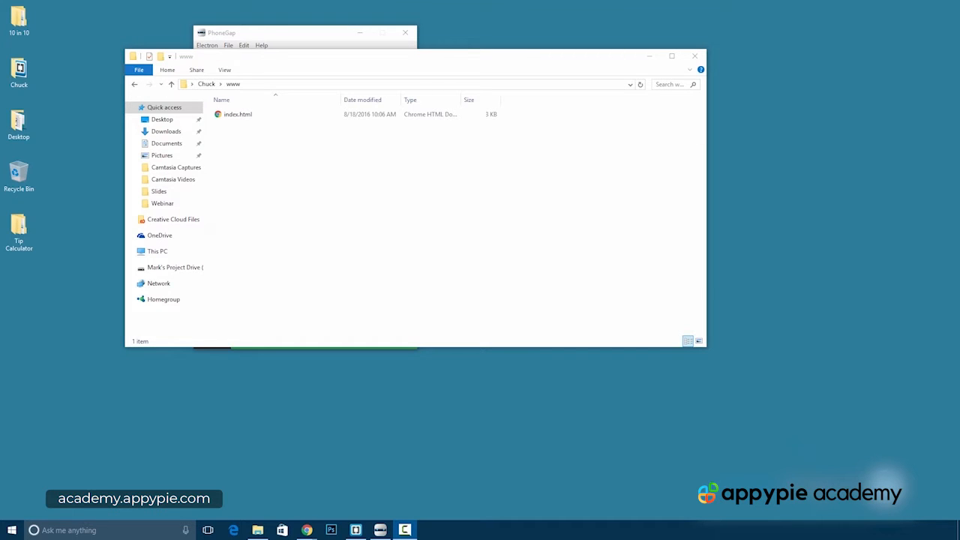
mouse_move(432, 235)
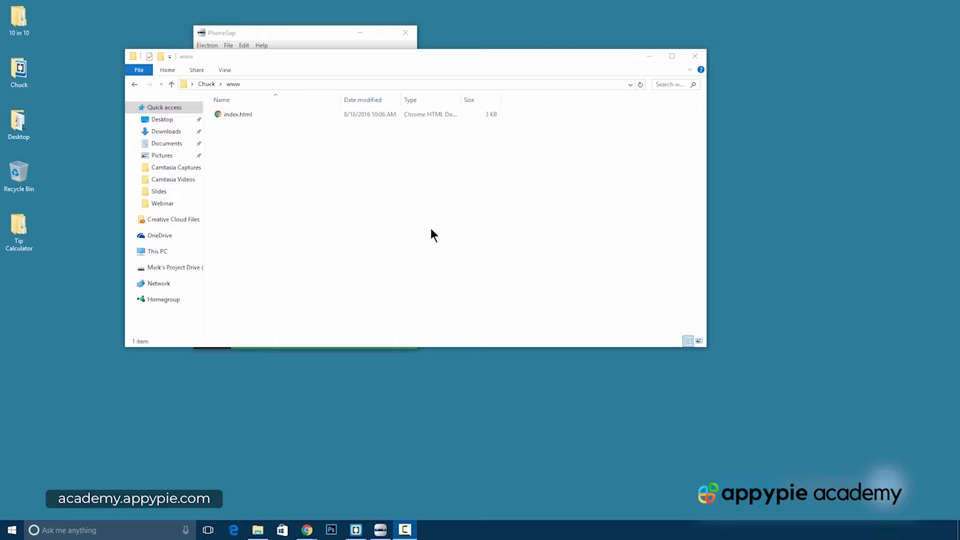
mouse_move(237, 128)
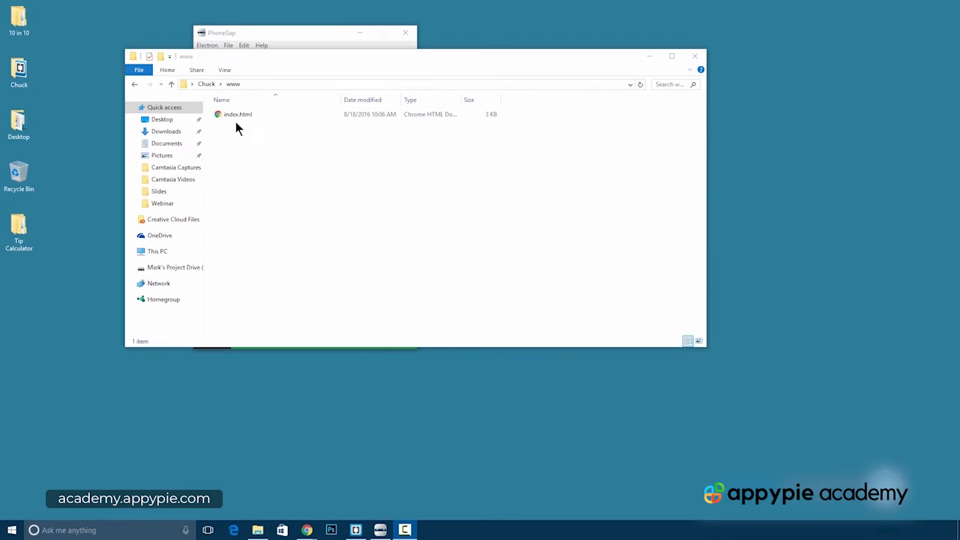
Open the www folder's index.html in Brackets
left_click(238, 114)
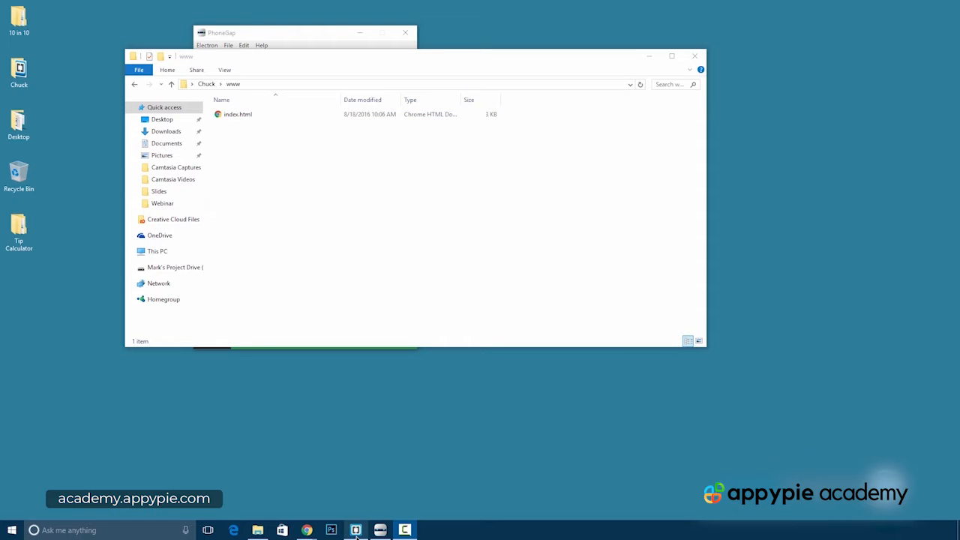
left_click(356, 531)
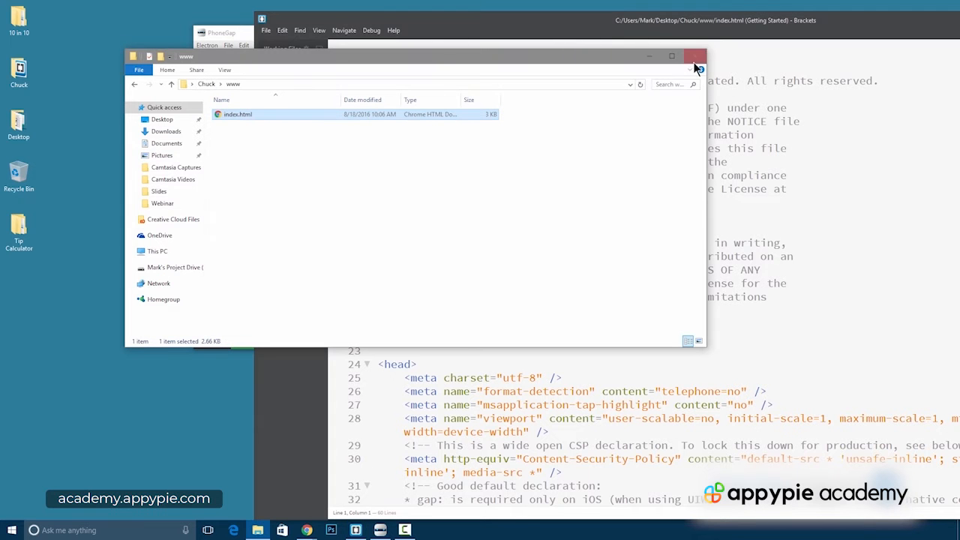
Close File Explorer and review the head's meta tags, viewport line and stylesheet link
left_click(694, 56)
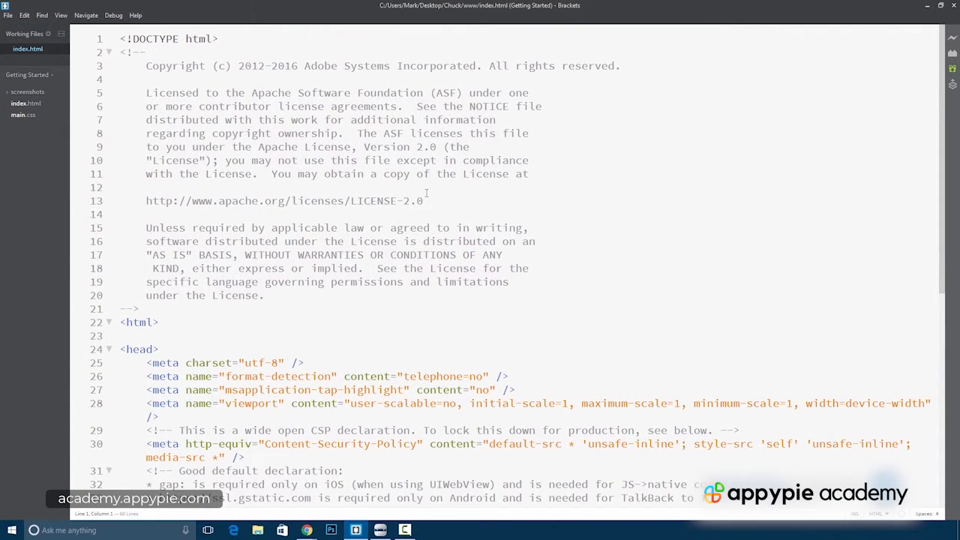
scroll("down", 3)
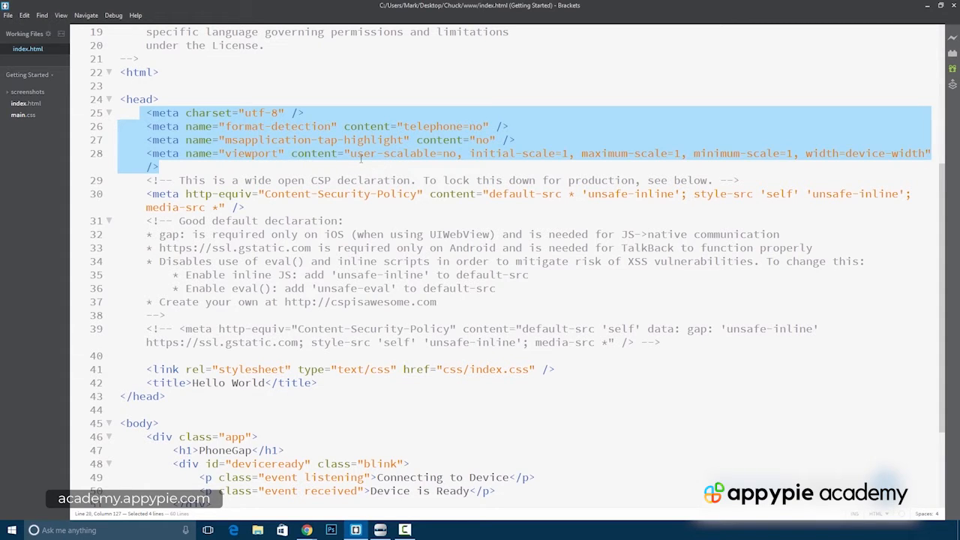
left_click(158, 167)
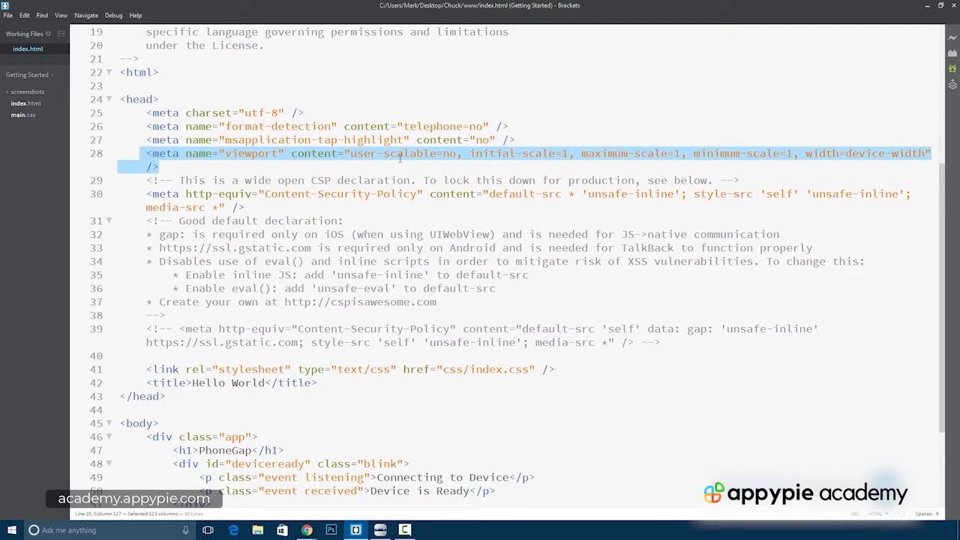
mouse_move(650, 157)
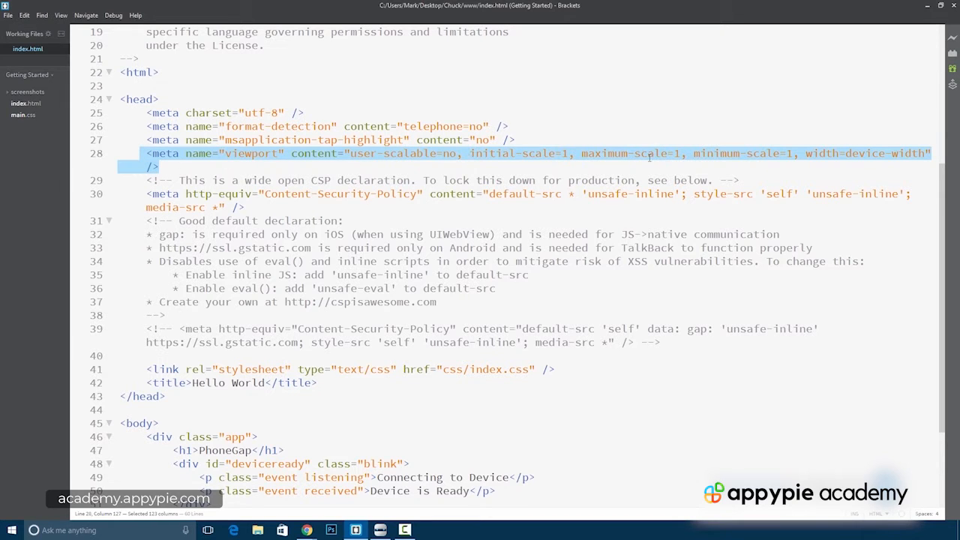
mouse_move(640, 167)
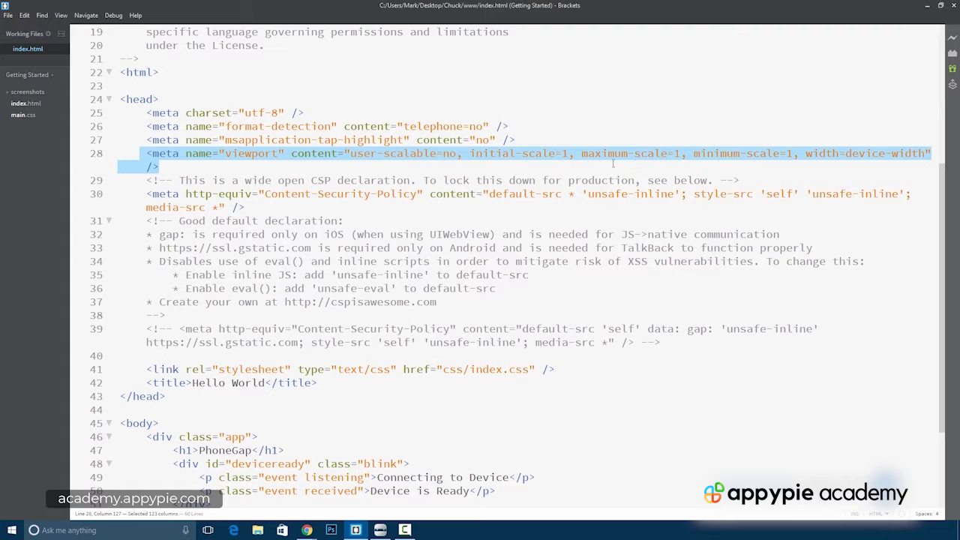
scroll("down", 3)
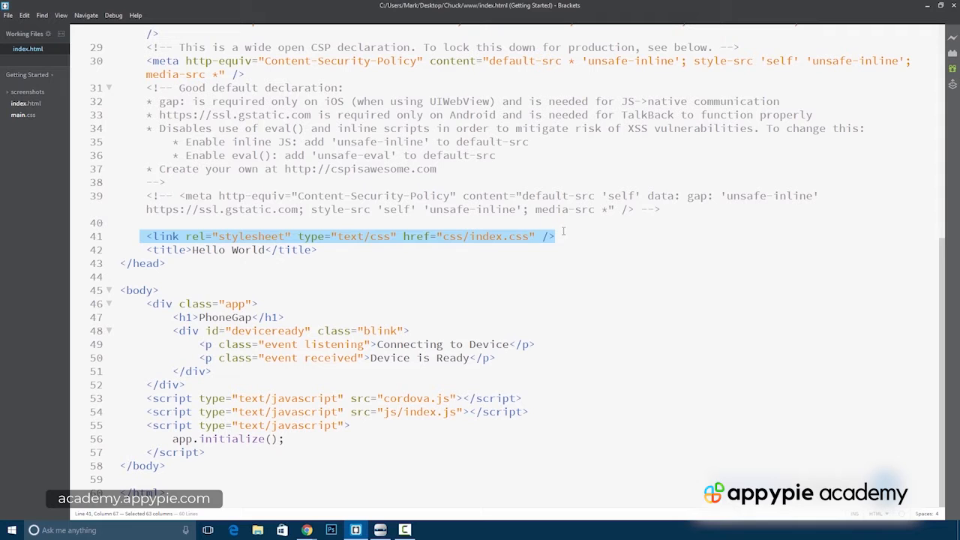
Delete the index.css link and change the title from Hello World to 'Chucks Joke App'
key("Delete")
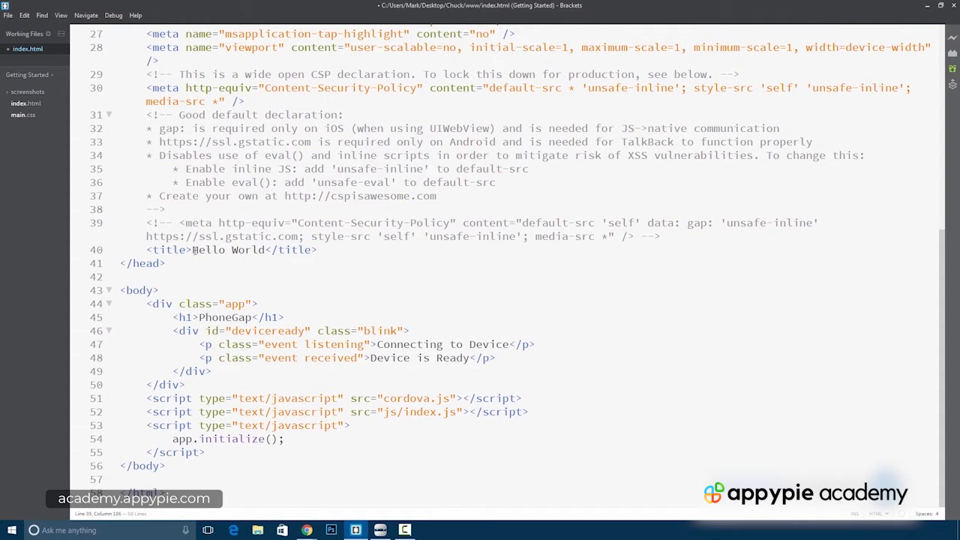
double_click(229, 249)
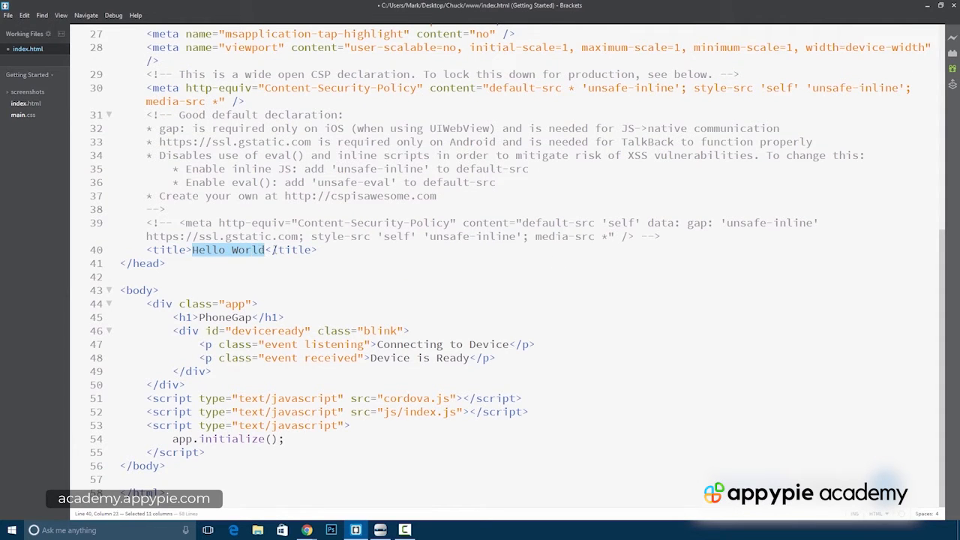
type("Chuck")
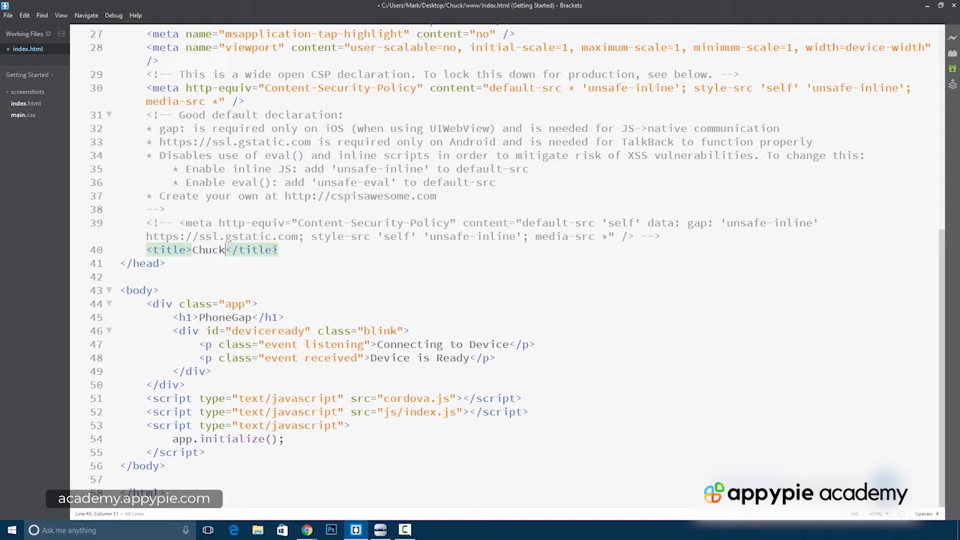
type("s Joke A")
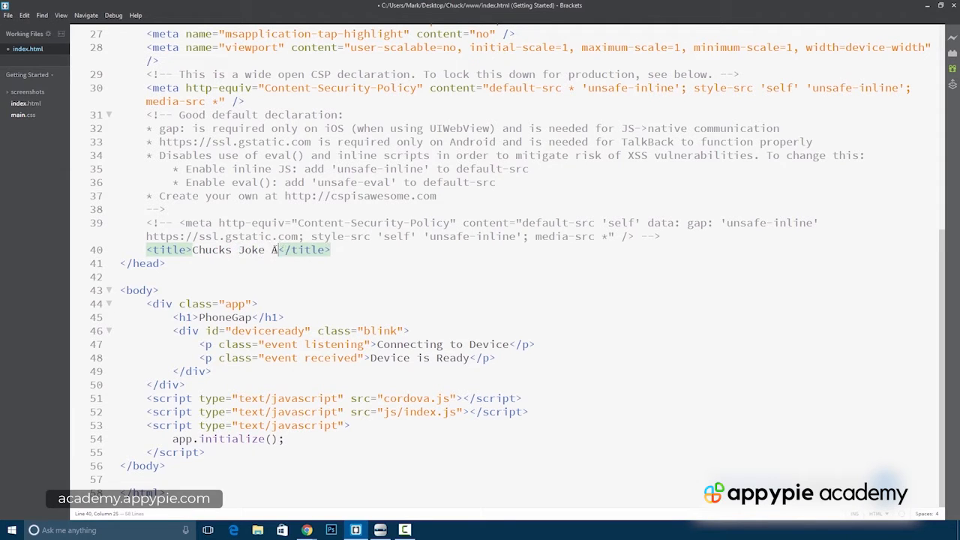
type("pp")
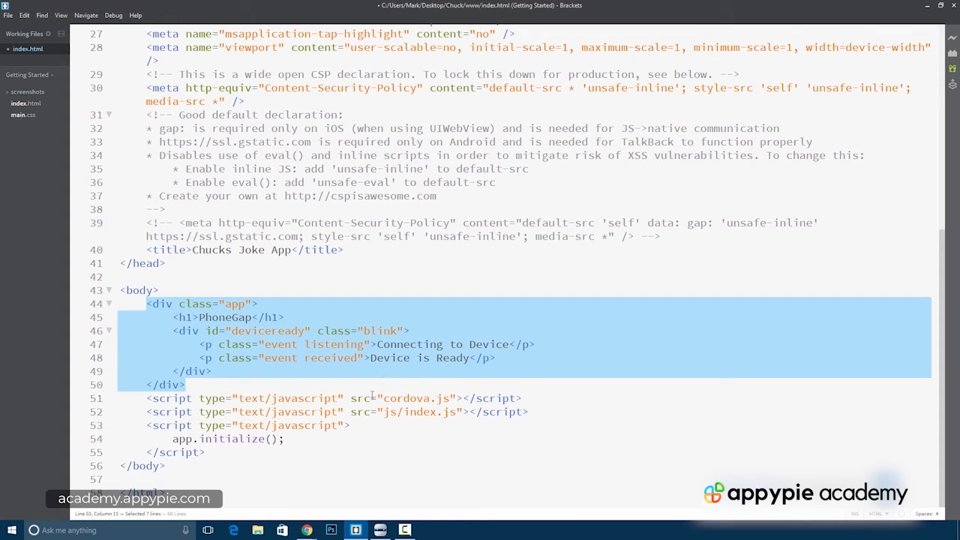
Delete the app div and index.js scripts, placing the cordova.js script below the title
key("Delete")
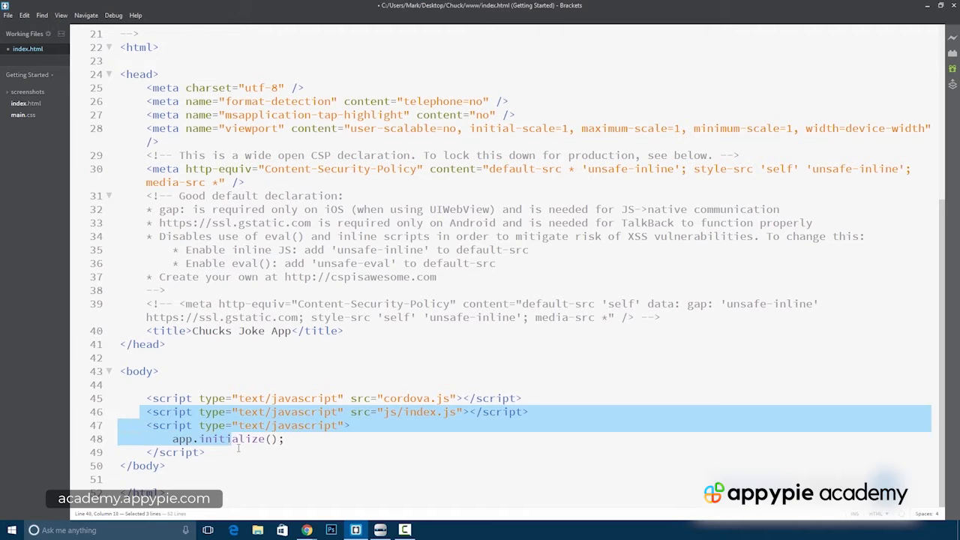
key("Delete")
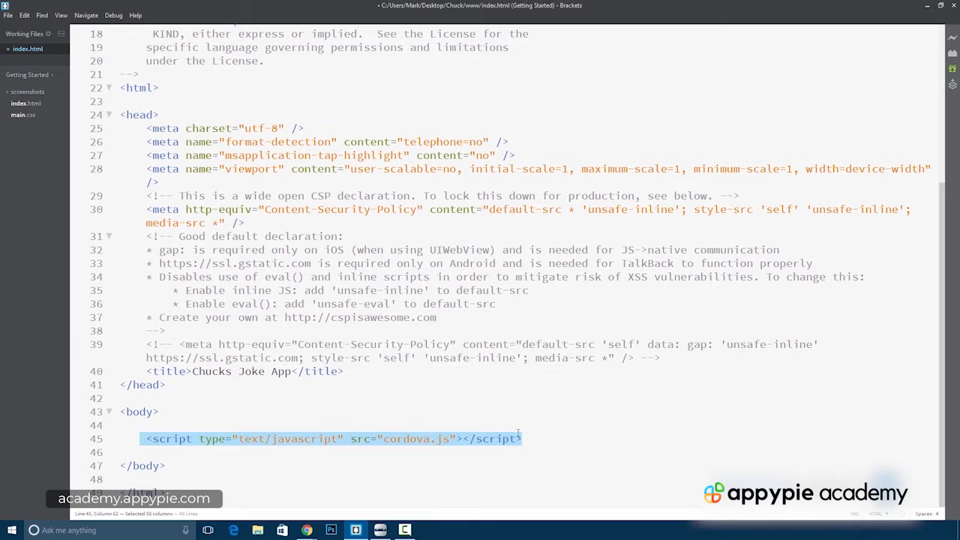
key("Delete")
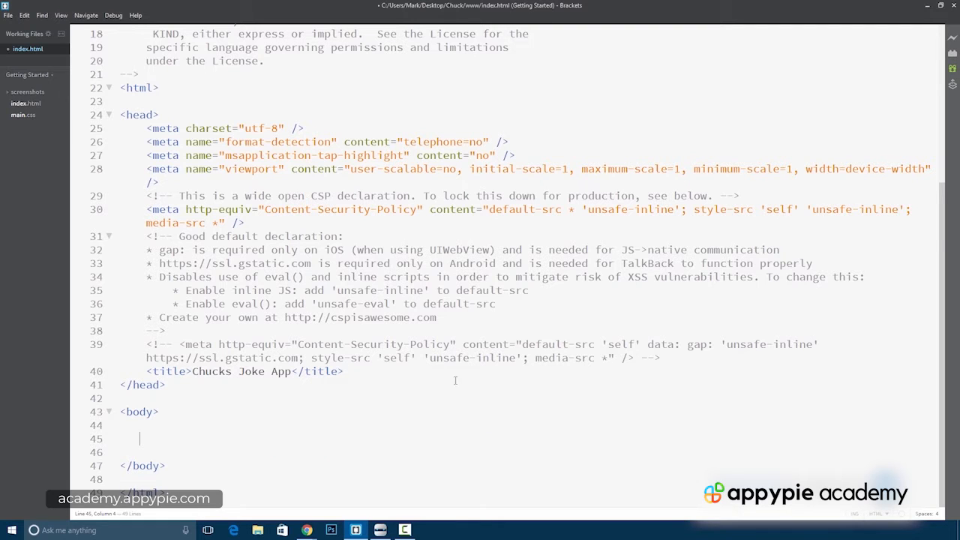
left_click(391, 371)
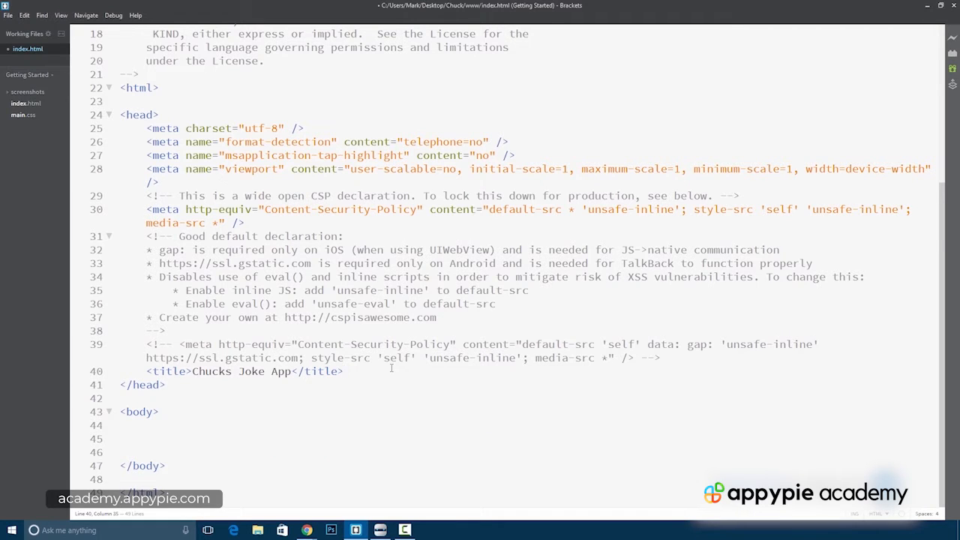
type("<script type=\"text/javascript\" src=\"cordova.js\"></script>")
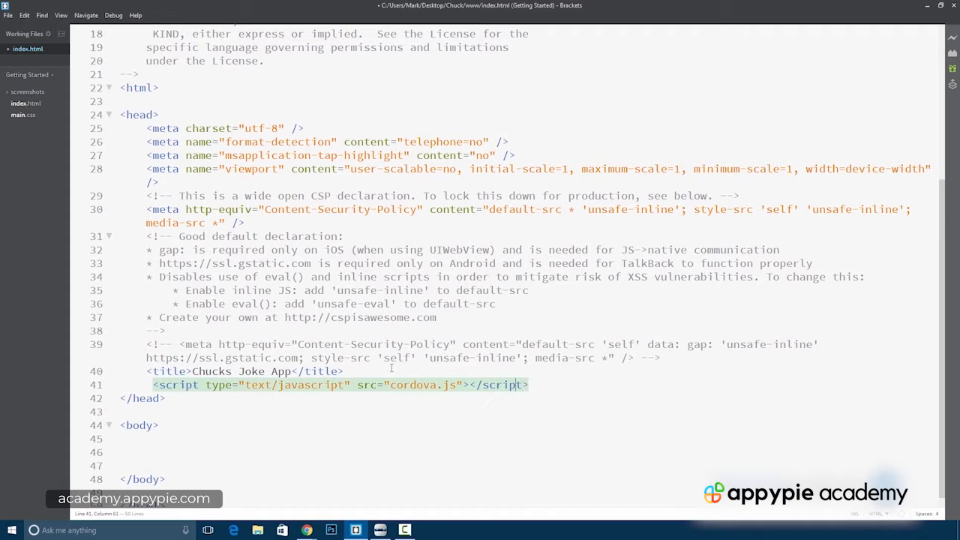
left_click(345, 370)
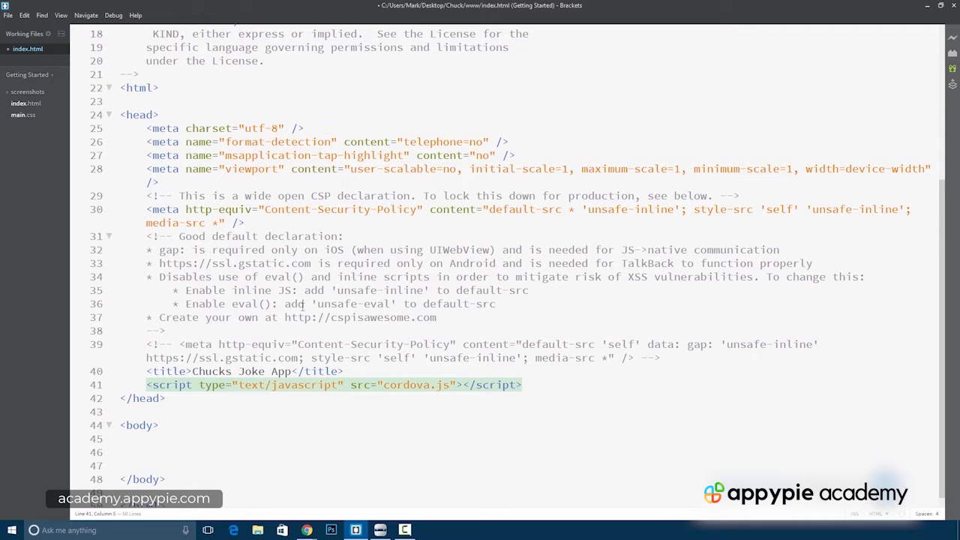
scroll("up", 3)
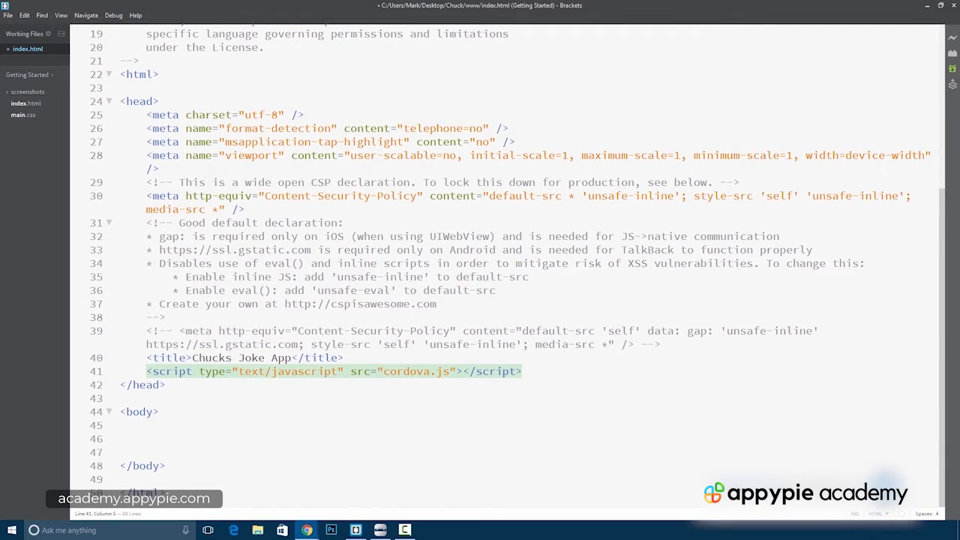
Search 'jquerymobile' in Chrome and open the jQuery Mobile homepage result
left_click(306, 530)
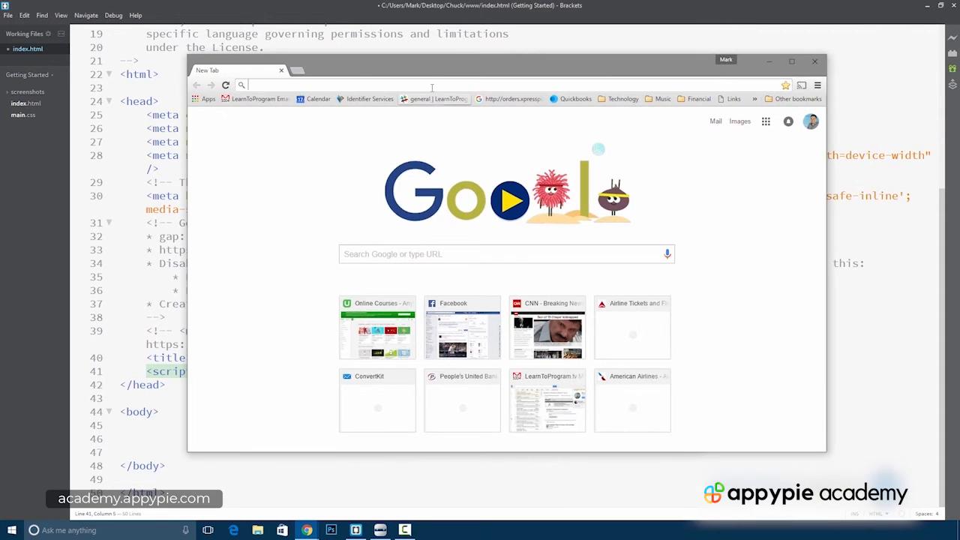
type("jquerymobile")
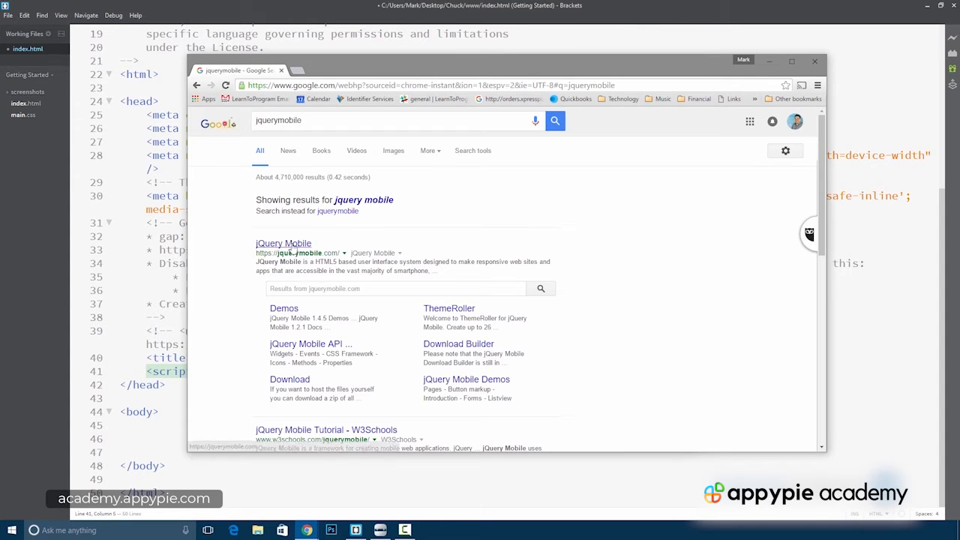
left_click(284, 243)
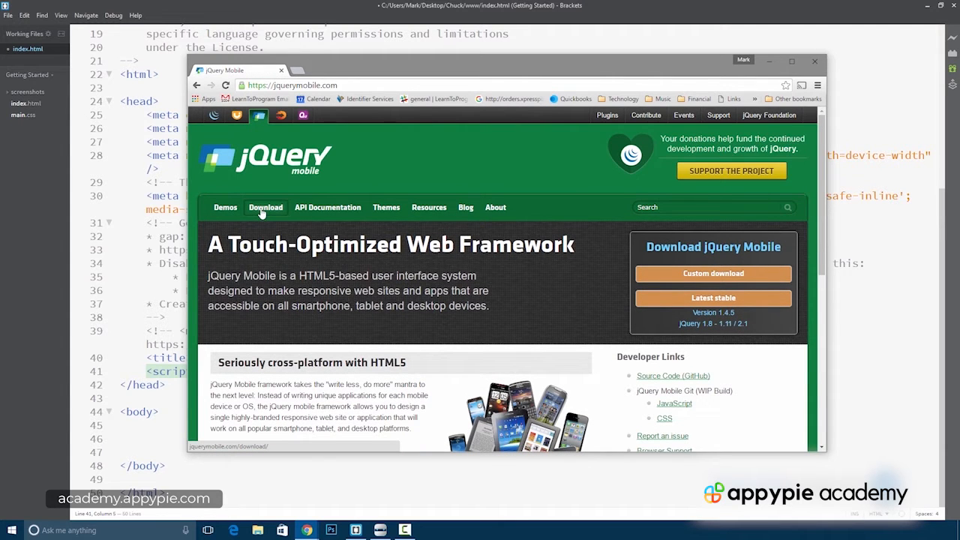
Go to the Download page and scroll to the CDN copy-and-paste snippet
left_click(265, 207)
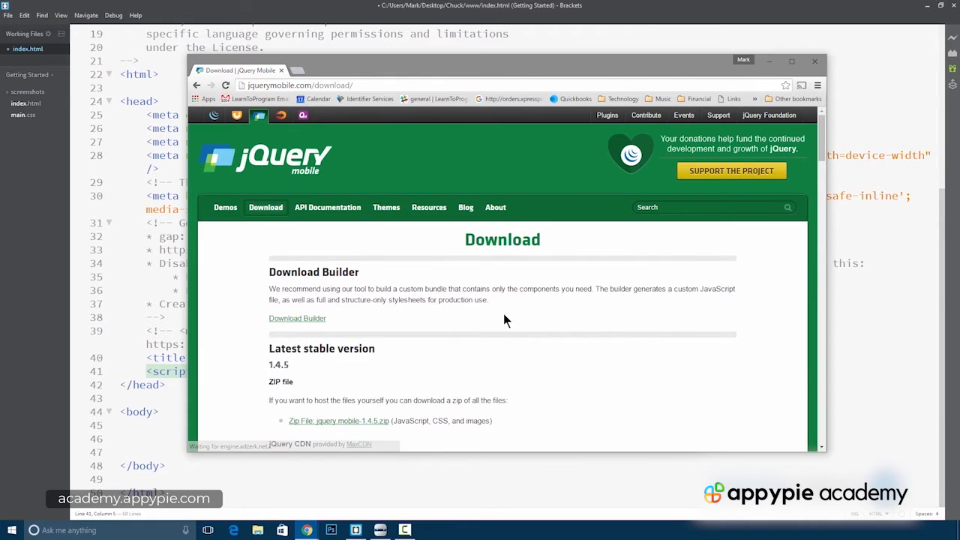
scroll("down", 3)
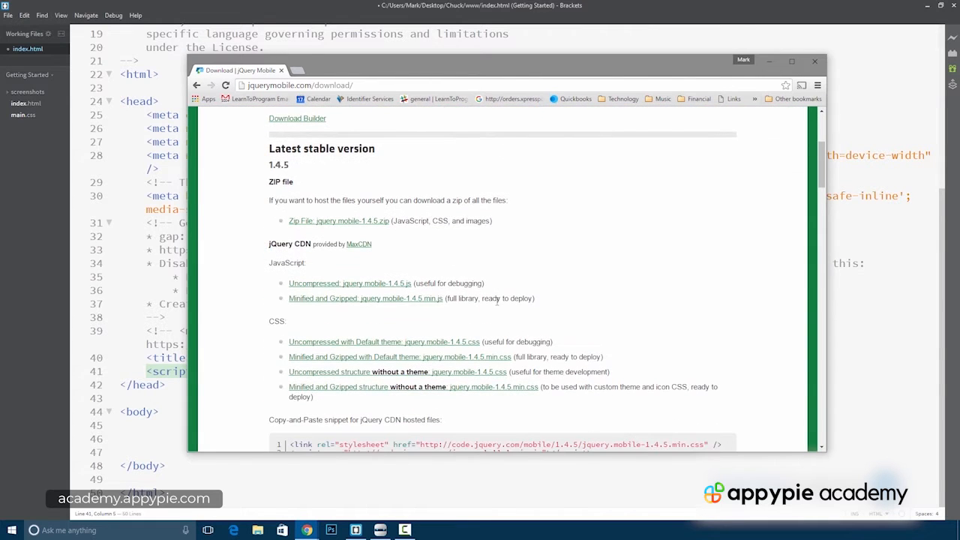
scroll("up", 3)
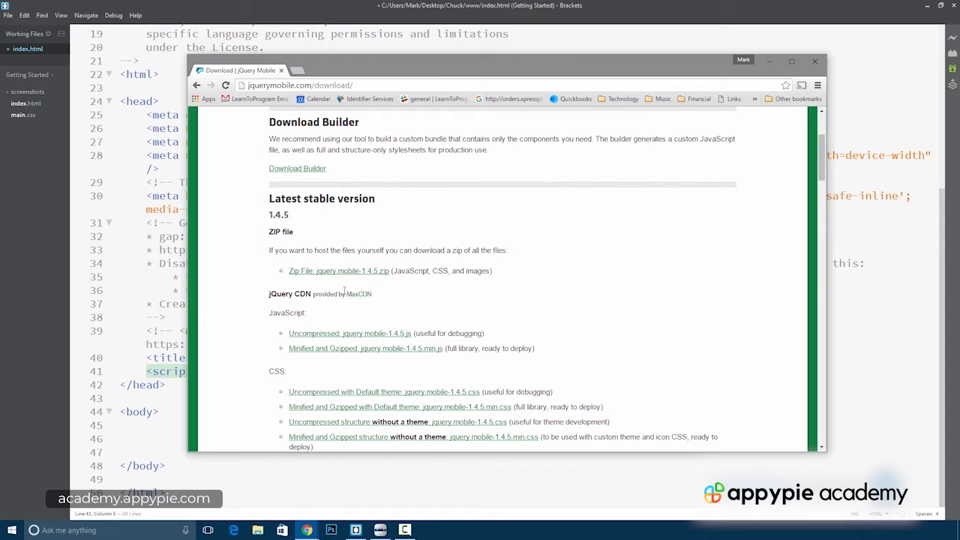
scroll("down", 3)
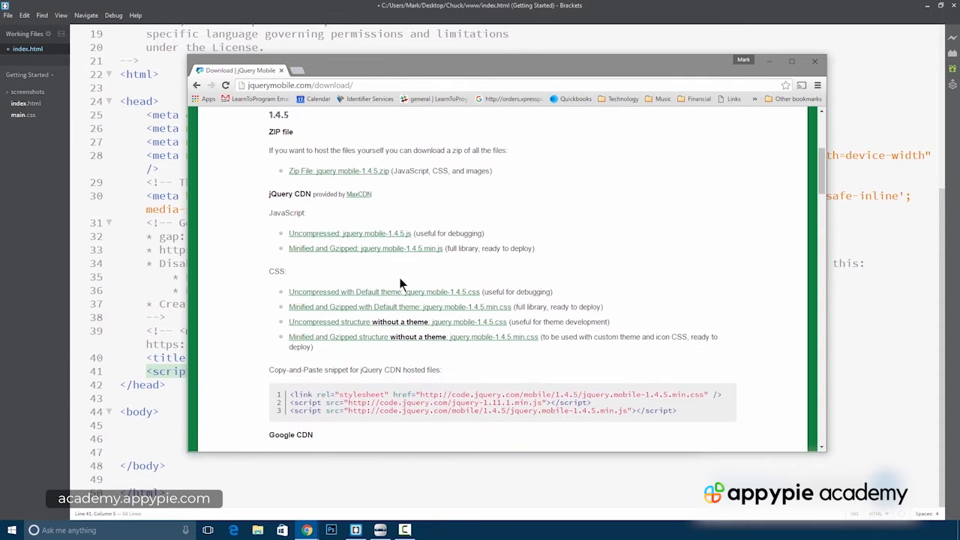
scroll("down", 3)
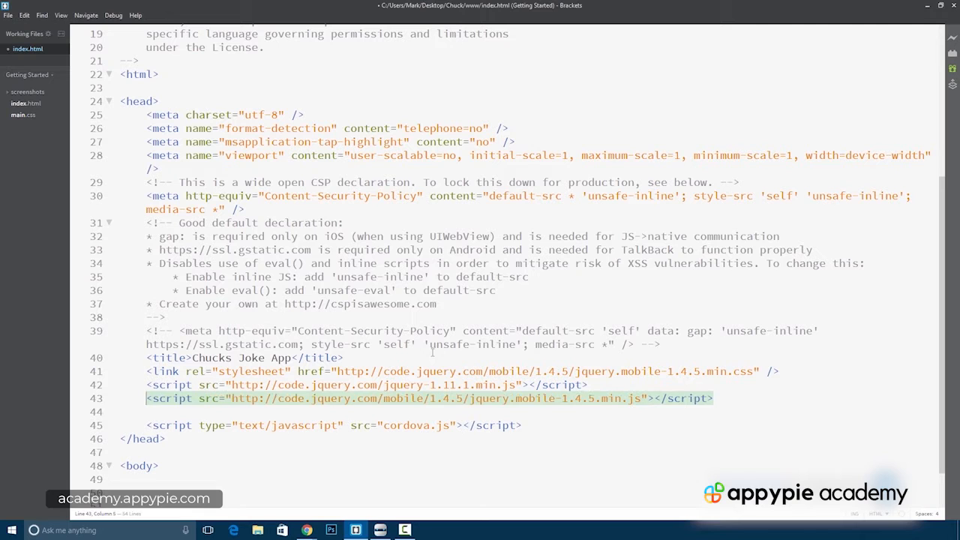
Delete the blank line between the jQuery Mobile tags and cordova.js, then scroll to the body
key("Delete")
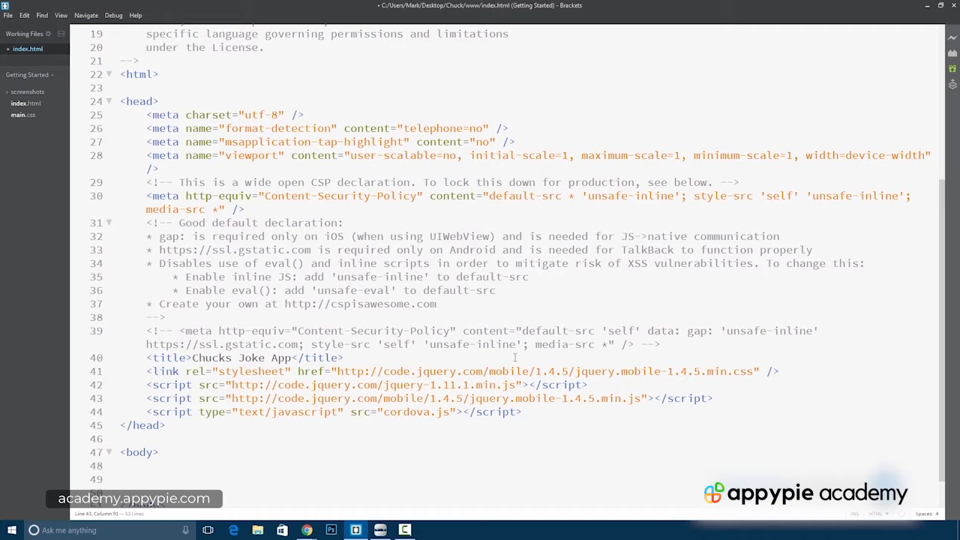
scroll("down", 3)
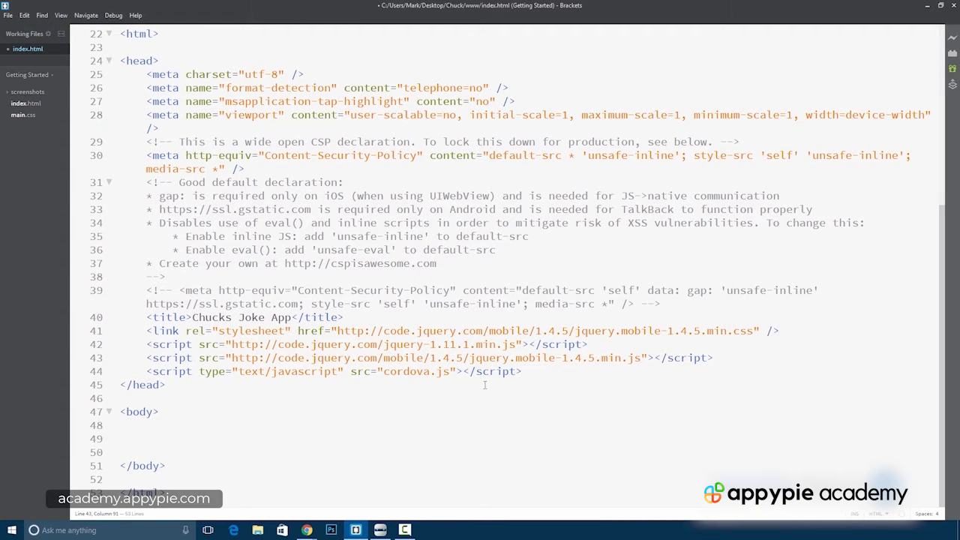
mouse_move(380, 383)
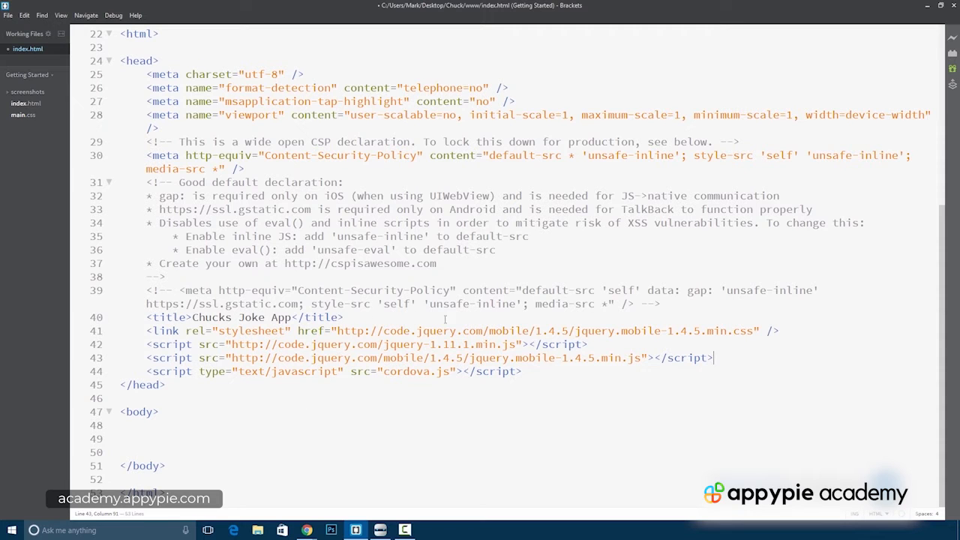
mouse_move(554, 389)
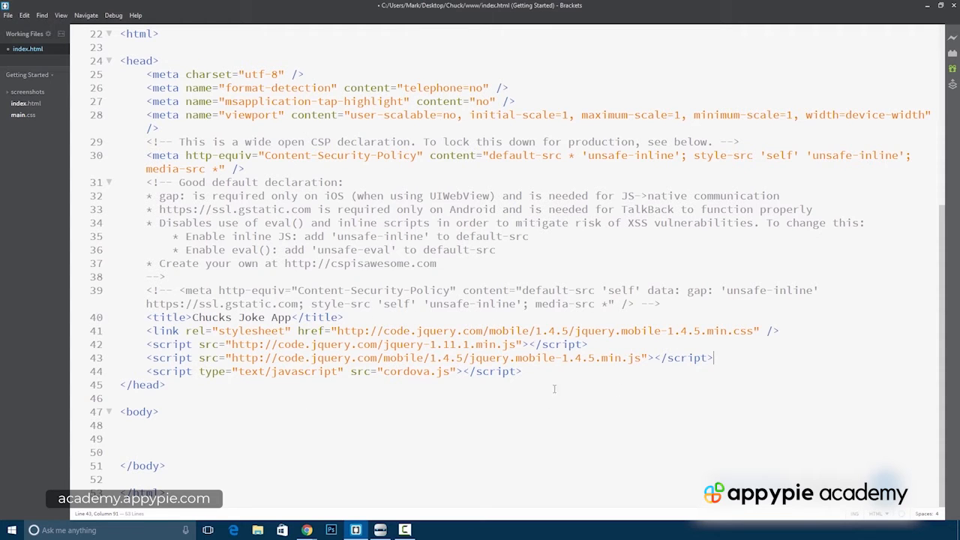
mouse_move(205, 417)
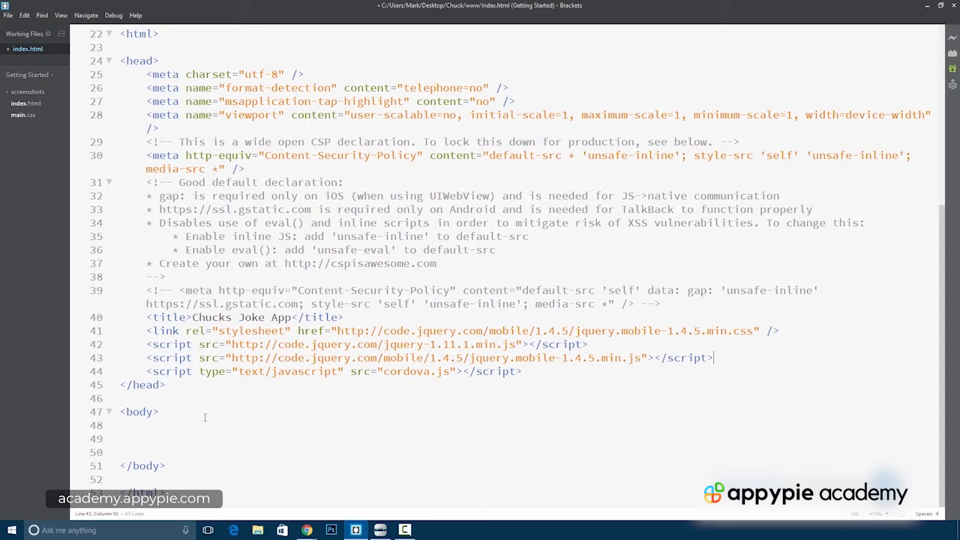
Type <button>Get Joke</button> into the empty body
left_click(283, 401)
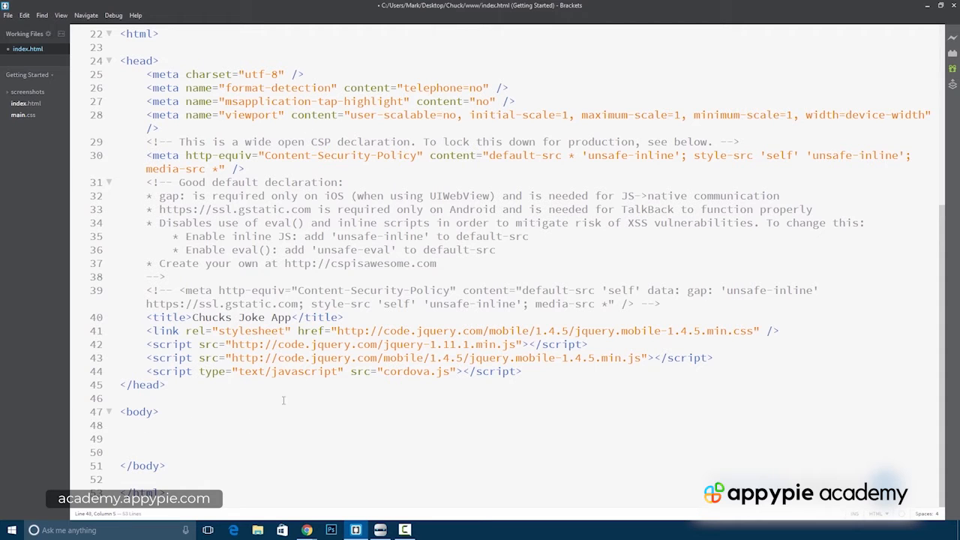
type("<button></button>")
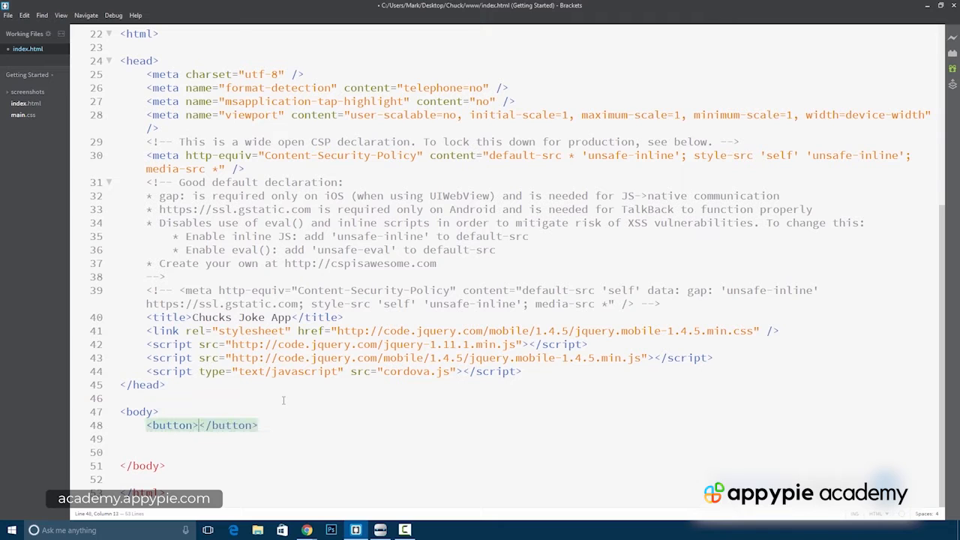
type("Get Jo")
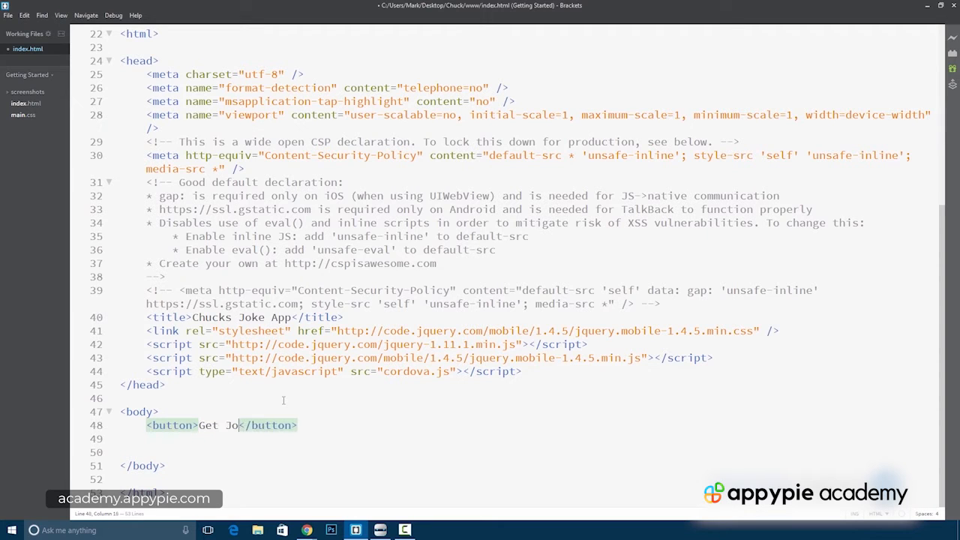
type("ke")
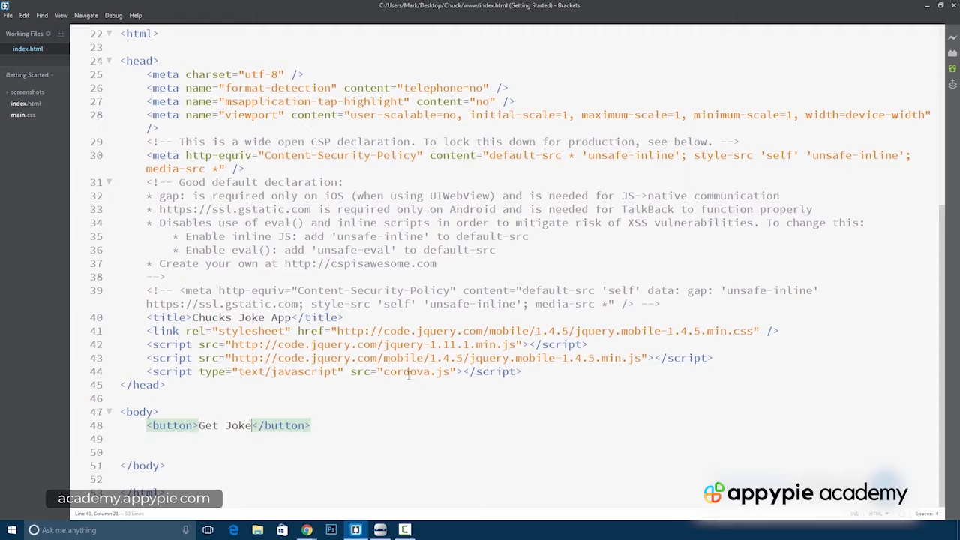
mouse_move(583, 254)
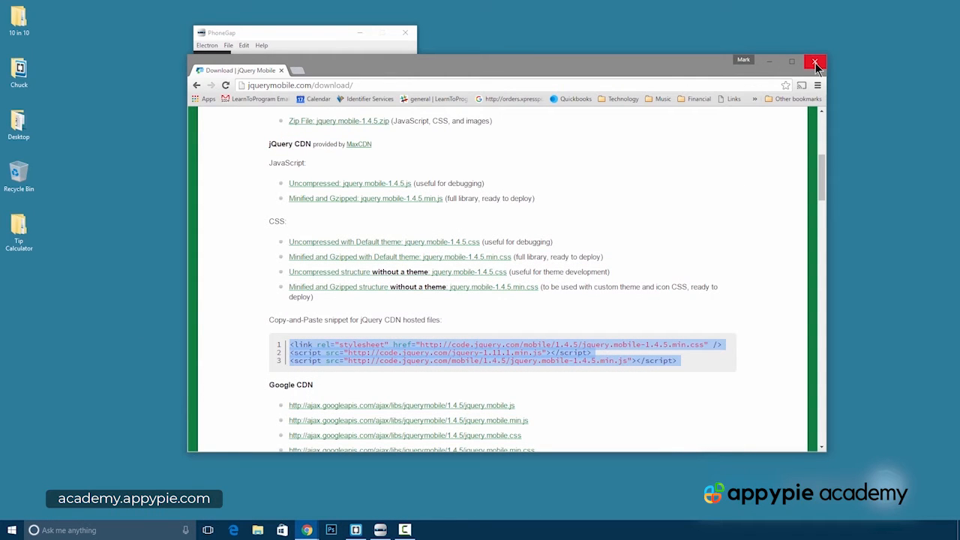
mouse_move(120, 180)
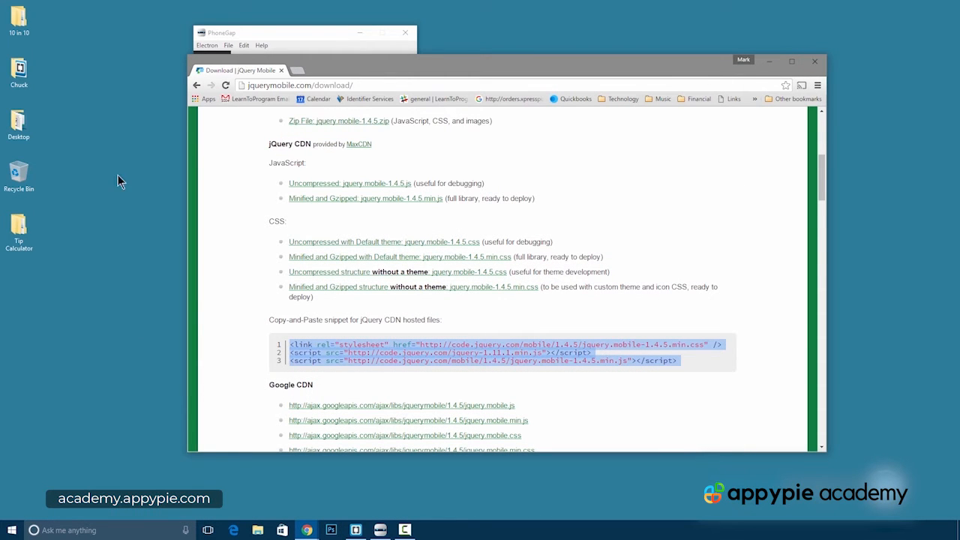
Open Chuck > www > index.html from File Explorer in Chrome
left_click(257, 529)
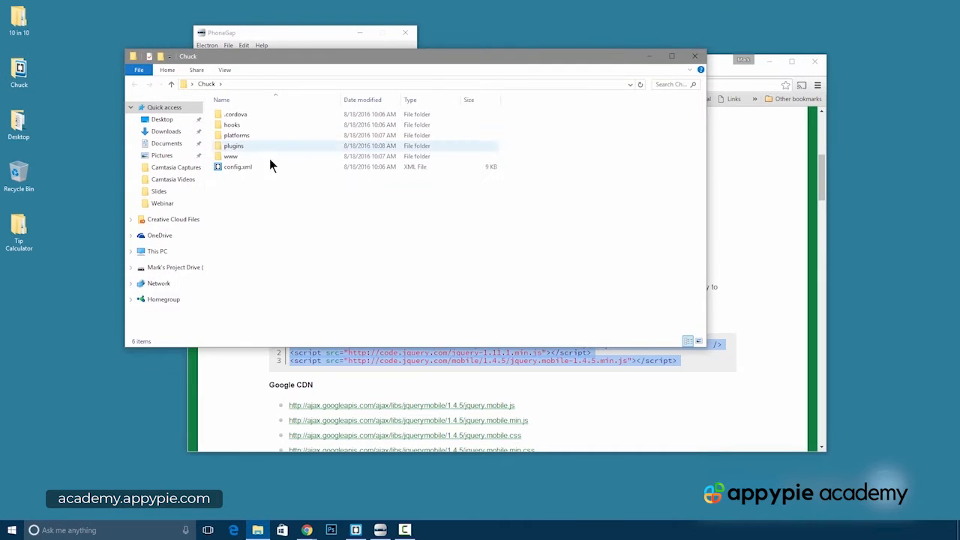
double_click(230, 157)
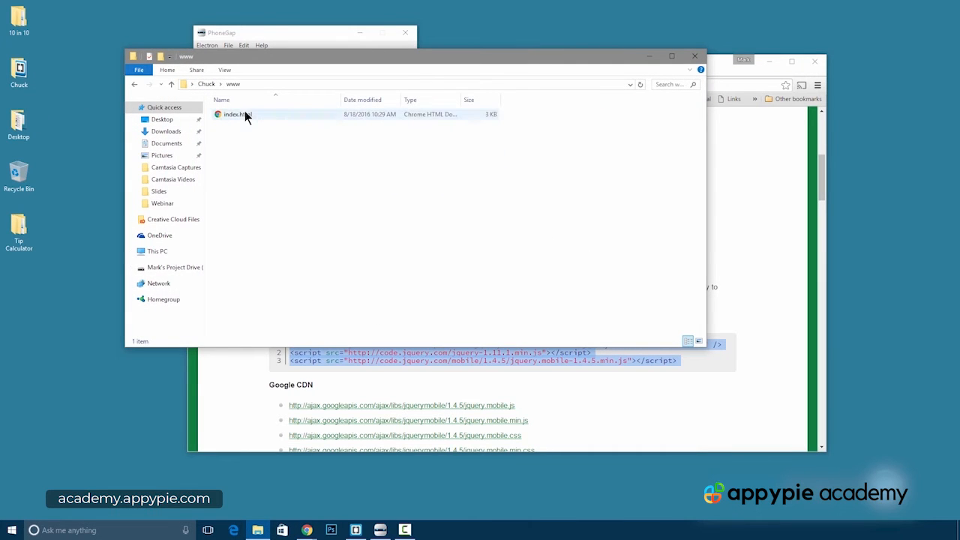
double_click(235, 114)
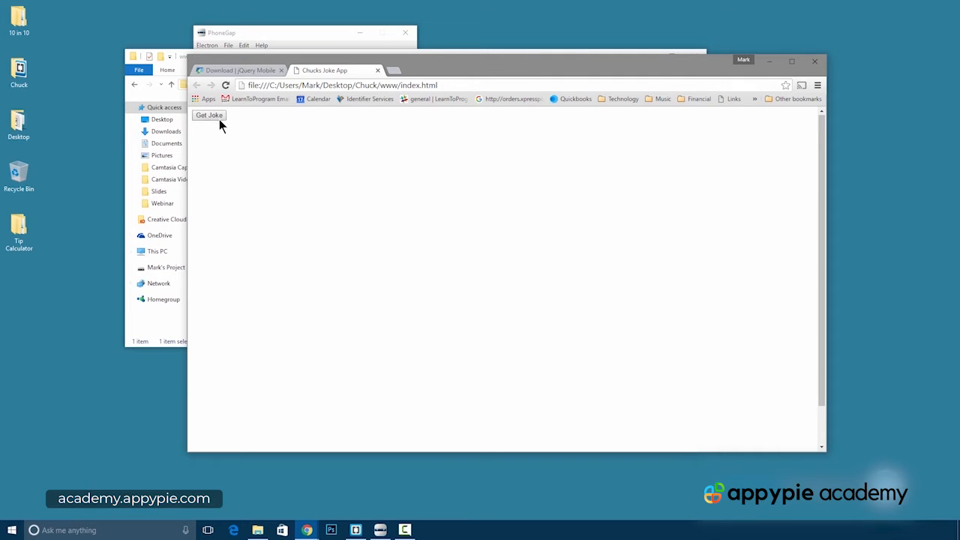
mouse_move(803, 90)
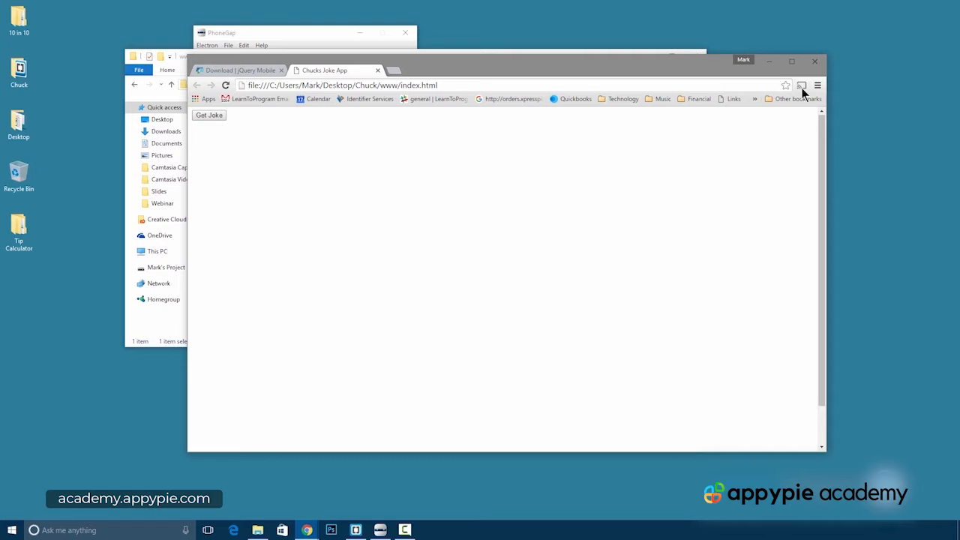
Open Chrome Developer tools to read the CSP console errors, then return to Brackets
left_click(818, 85)
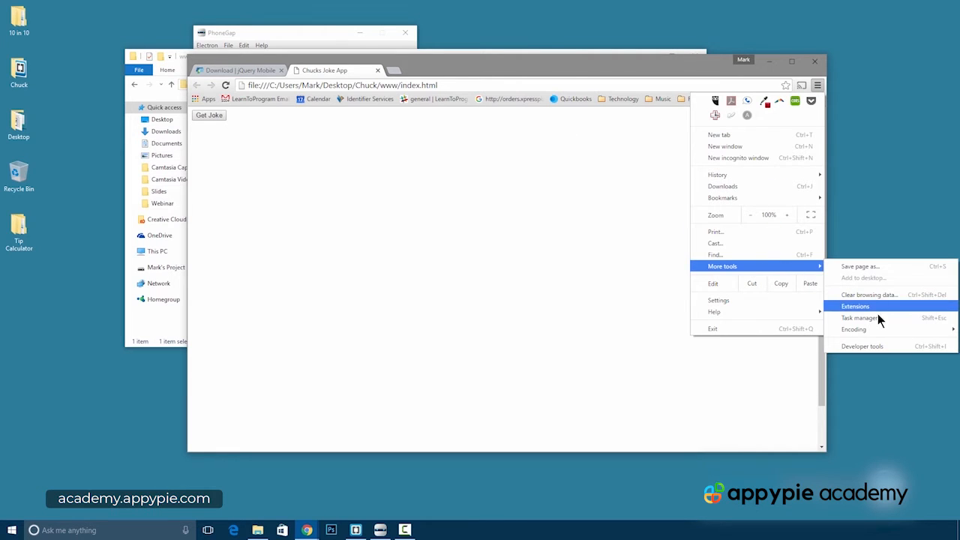
left_click(862, 346)
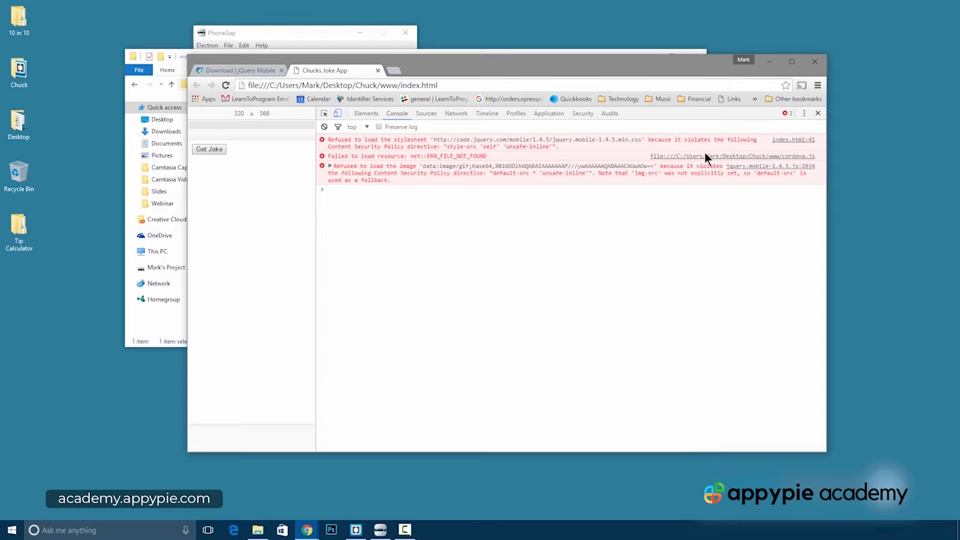
mouse_move(584, 140)
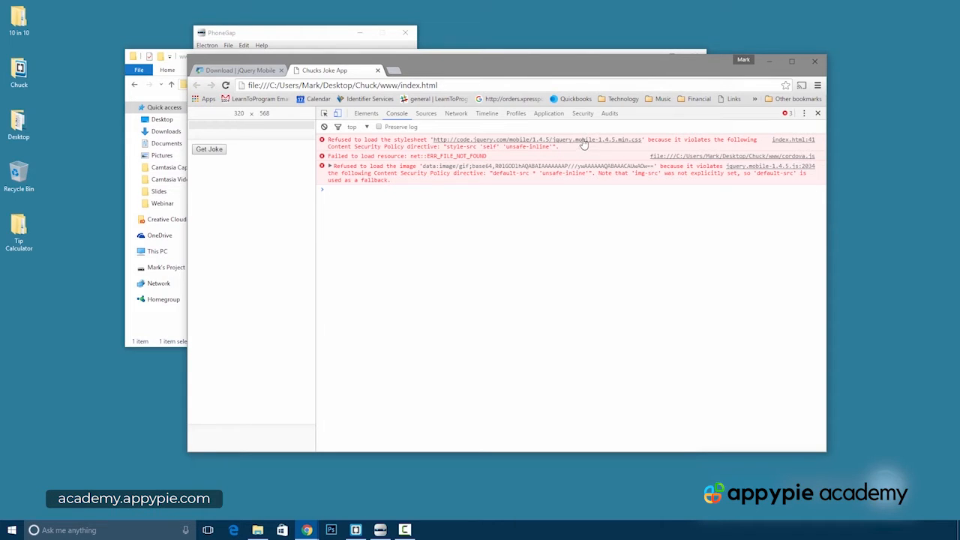
mouse_move(661, 147)
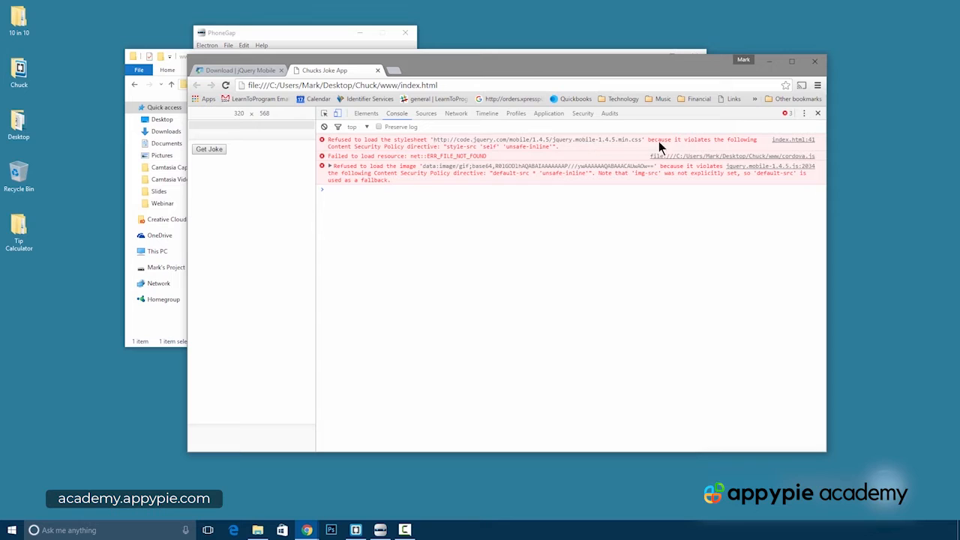
mouse_move(578, 148)
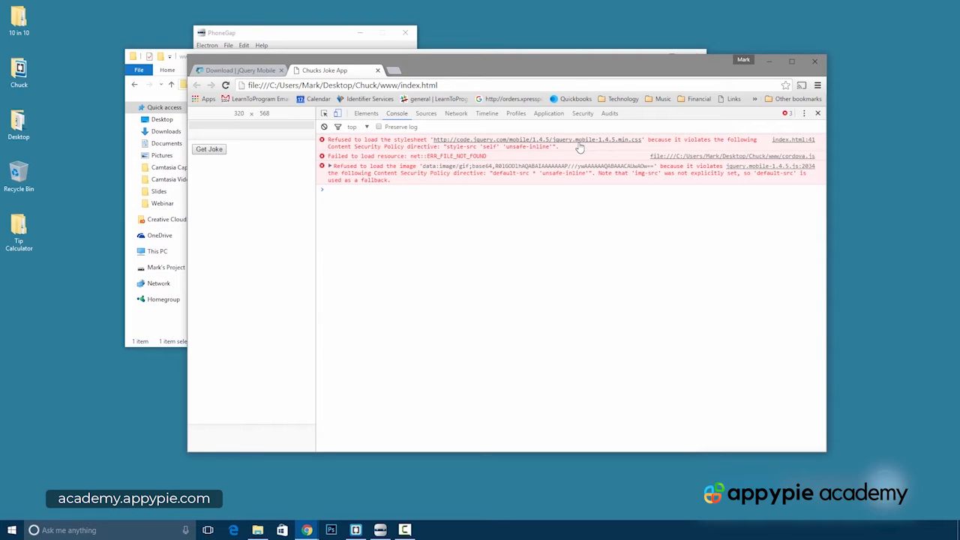
mouse_move(516, 150)
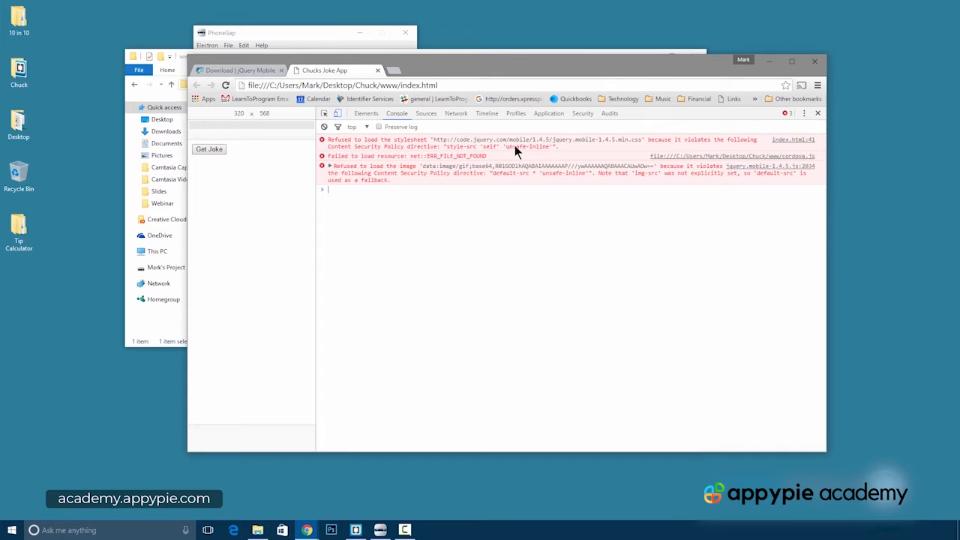
mouse_move(538, 156)
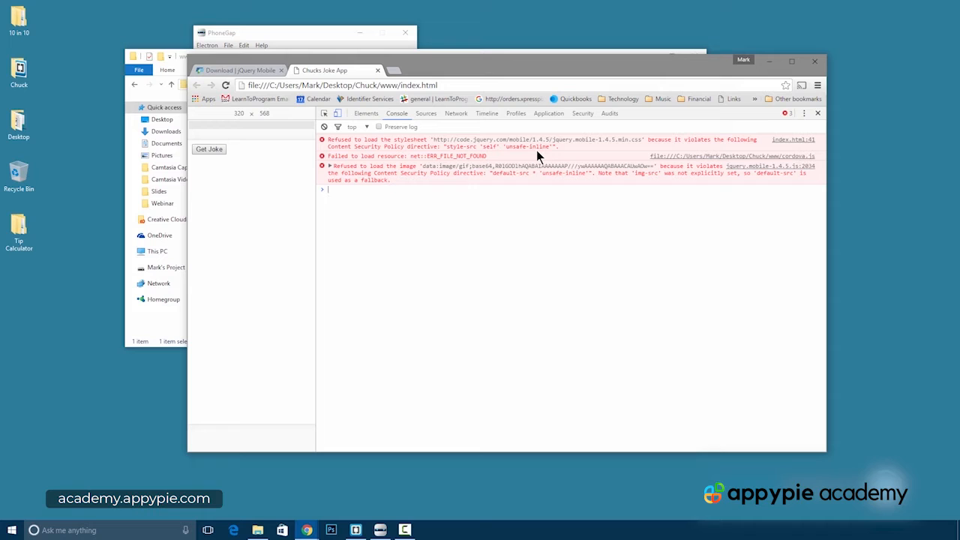
mouse_move(738, 164)
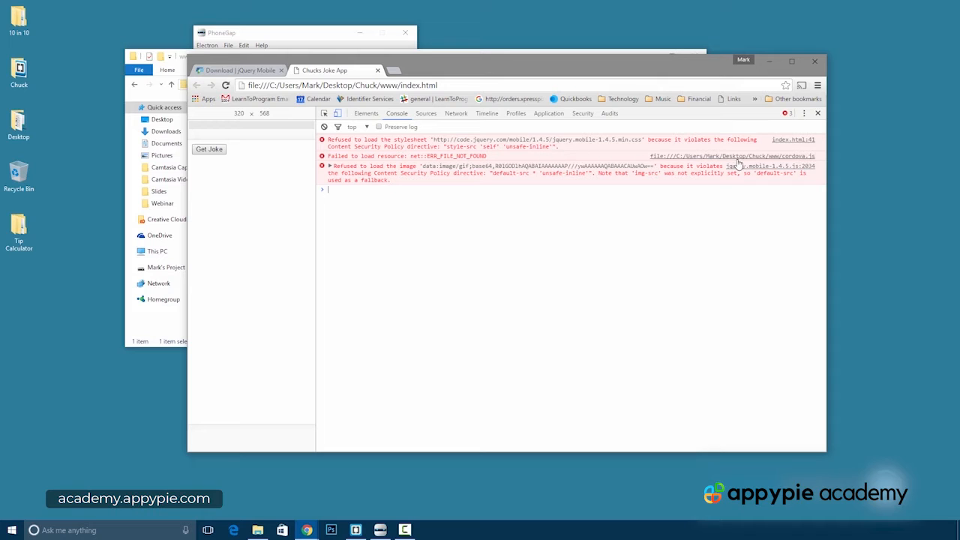
mouse_move(646, 149)
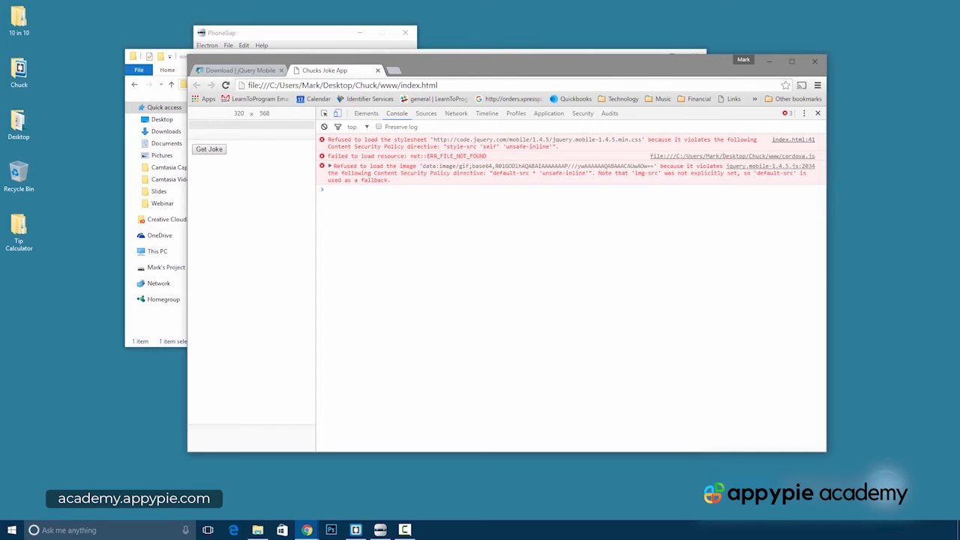
left_click(404, 530)
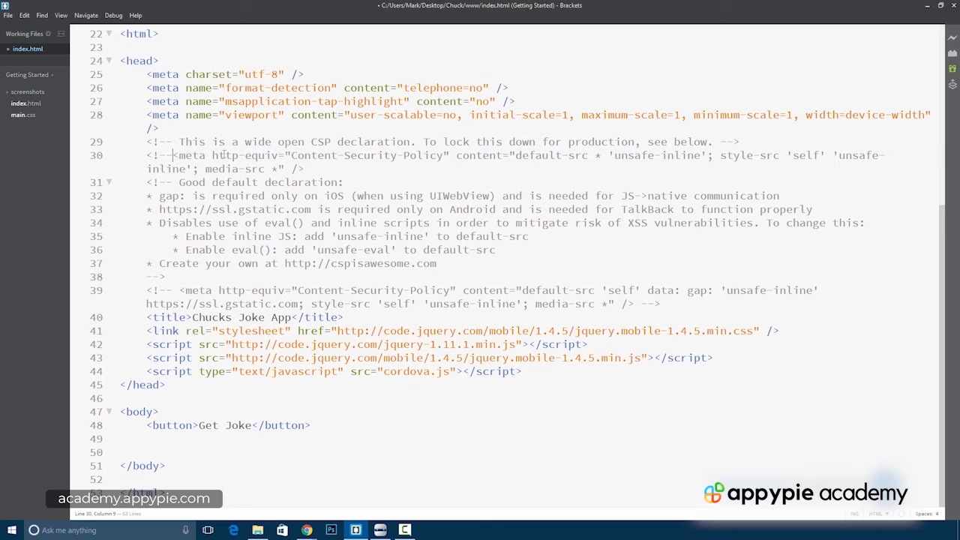
Comment out the line 30 Content Security Policy meta tag, save index.html, and return to Chrome
left_click_drag(173, 156, 343, 182)
type("-->")
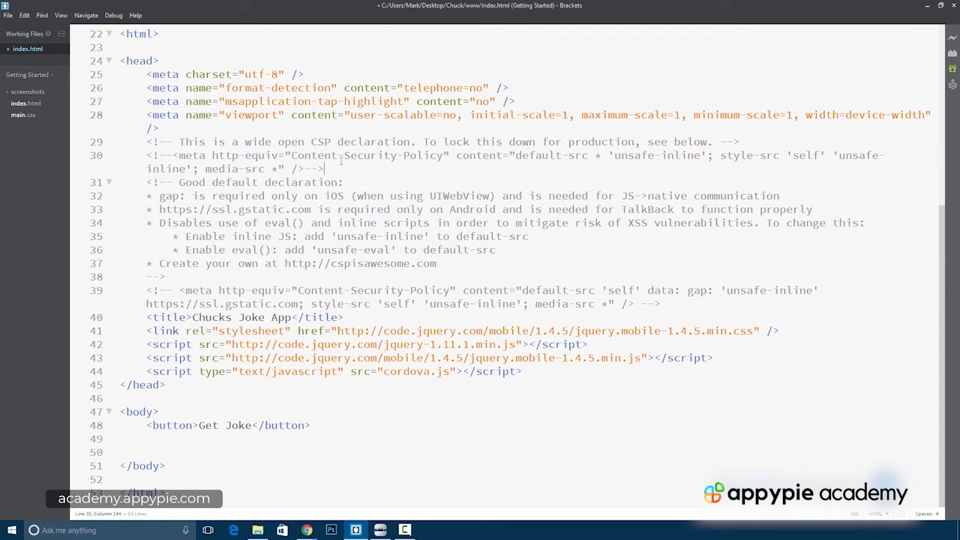
left_click(11, 530)
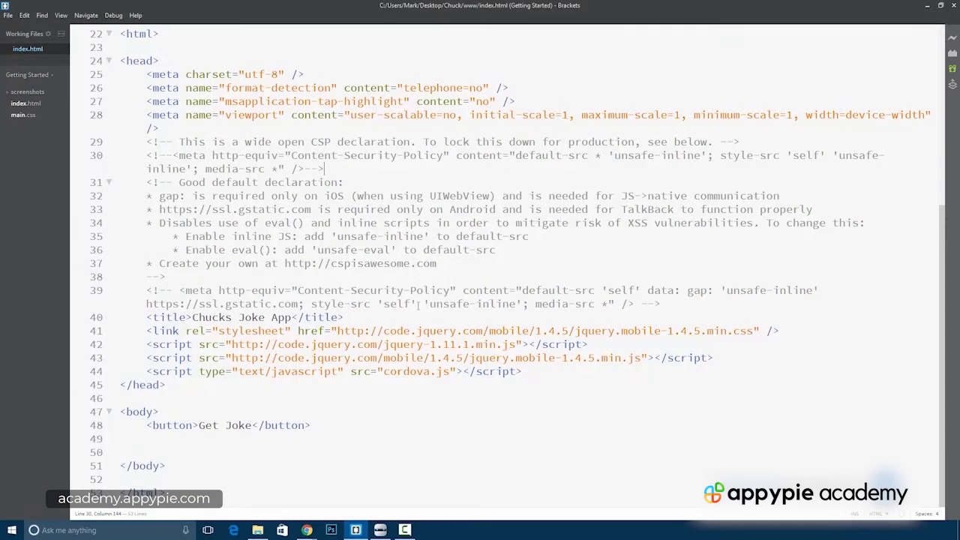
mouse_move(306, 530)
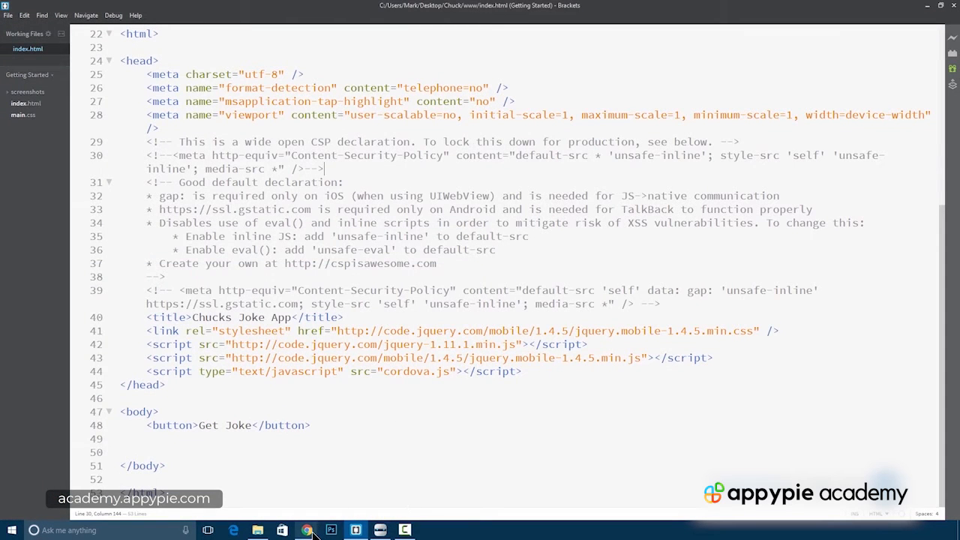
left_click(257, 530)
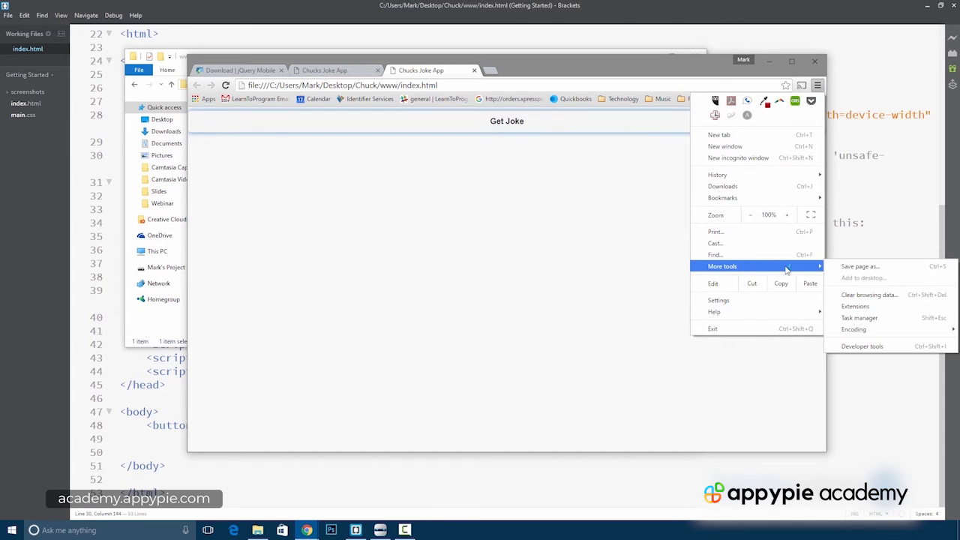
Open DevTools, switch device emulation to iPhone 6, and try the Get Joke button
left_click(862, 346)
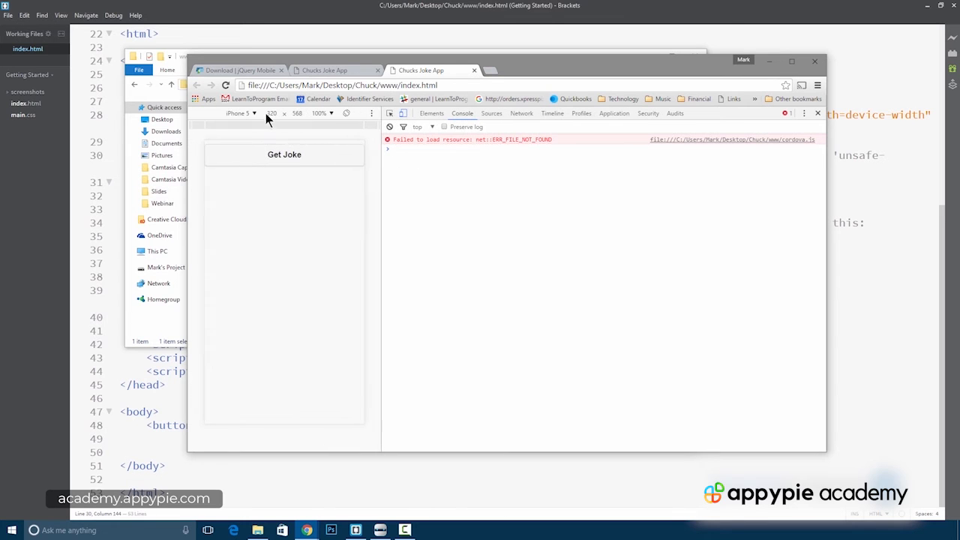
mouse_move(403, 113)
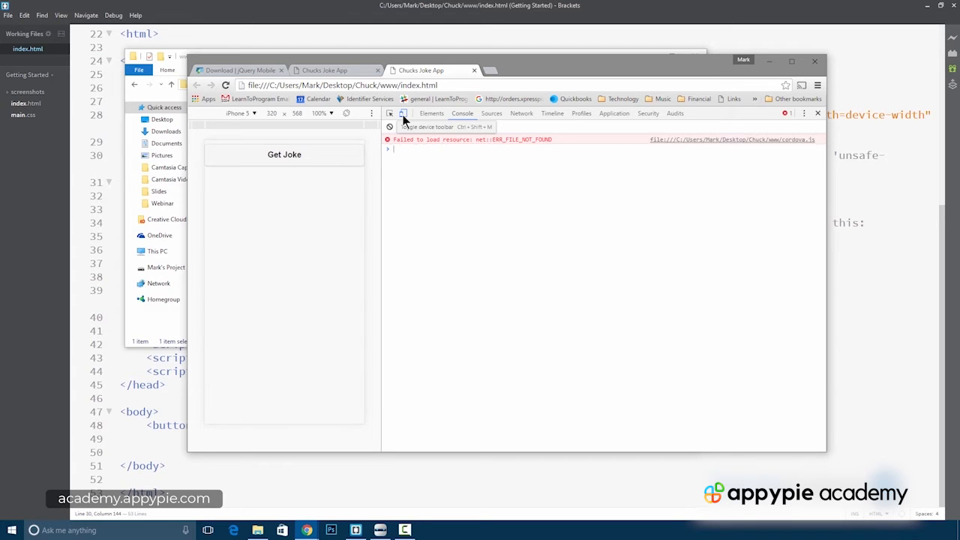
left_click(240, 113)
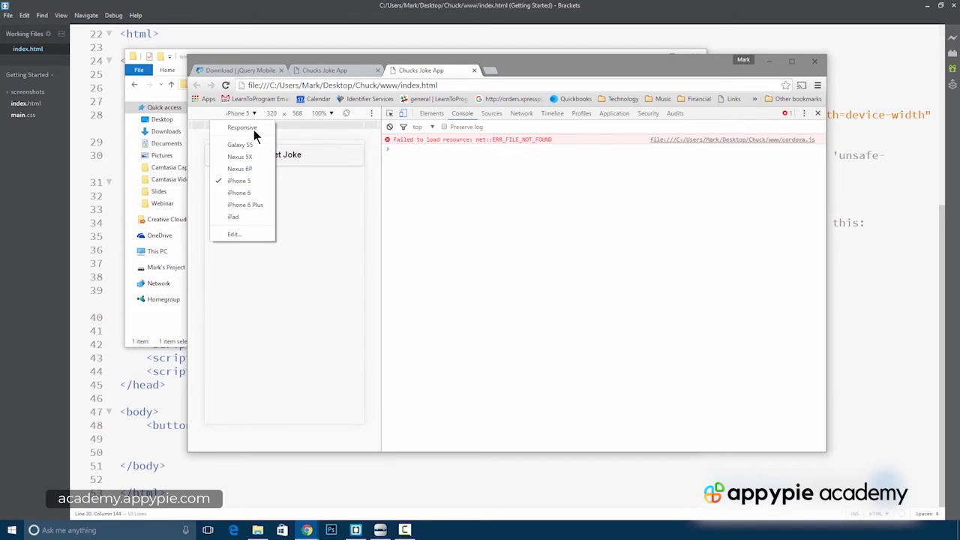
mouse_move(240, 192)
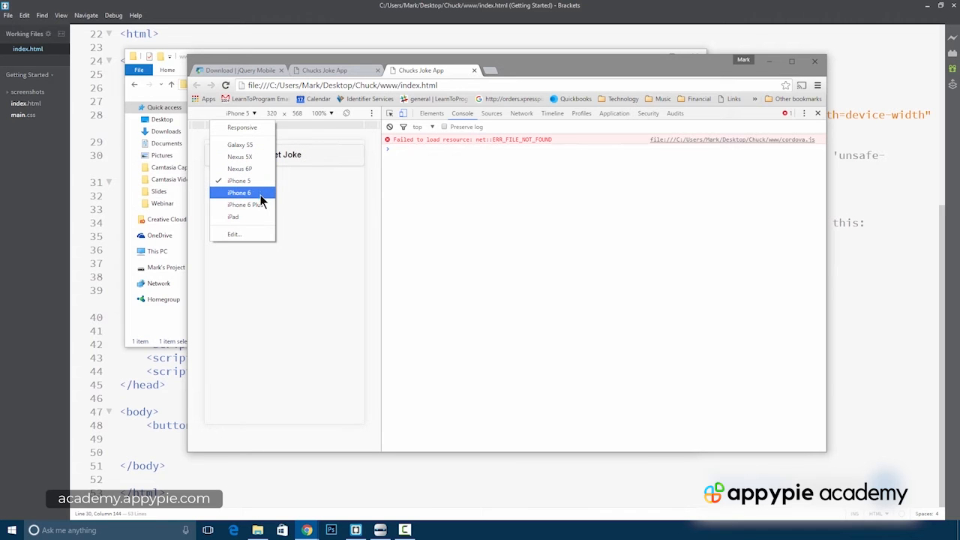
left_click(239, 193)
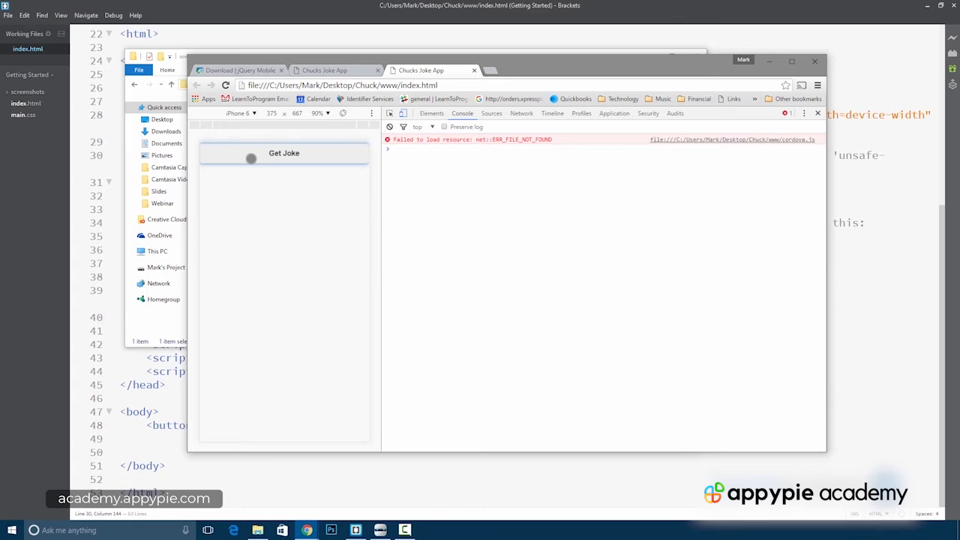
left_click(283, 153)
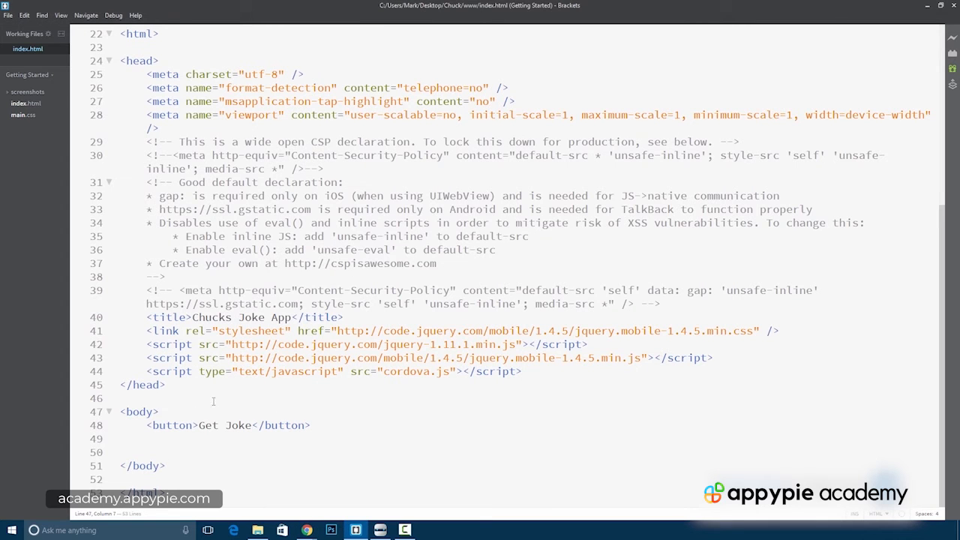
Insert <div id="joke"></div> above the button and give the button id "btnGetJoke"
type("<")
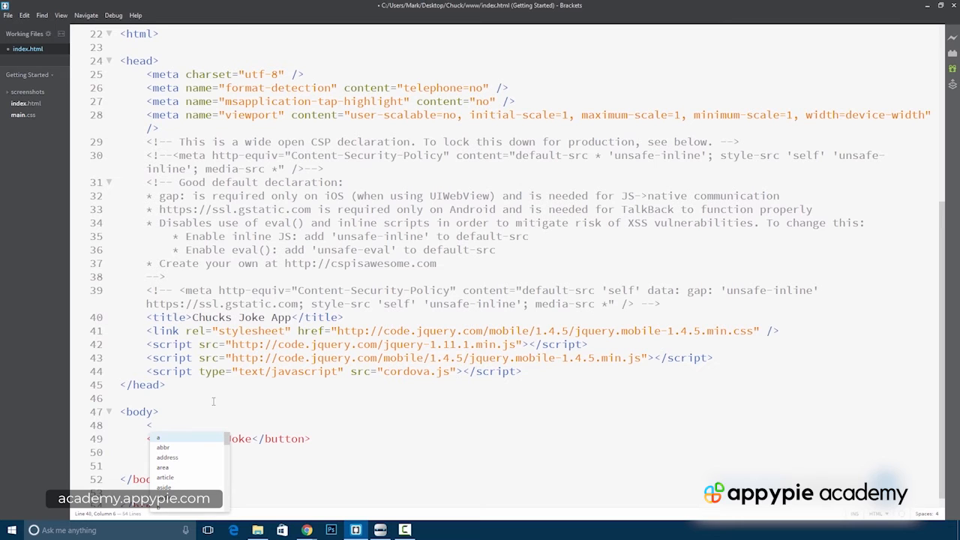
type("div")
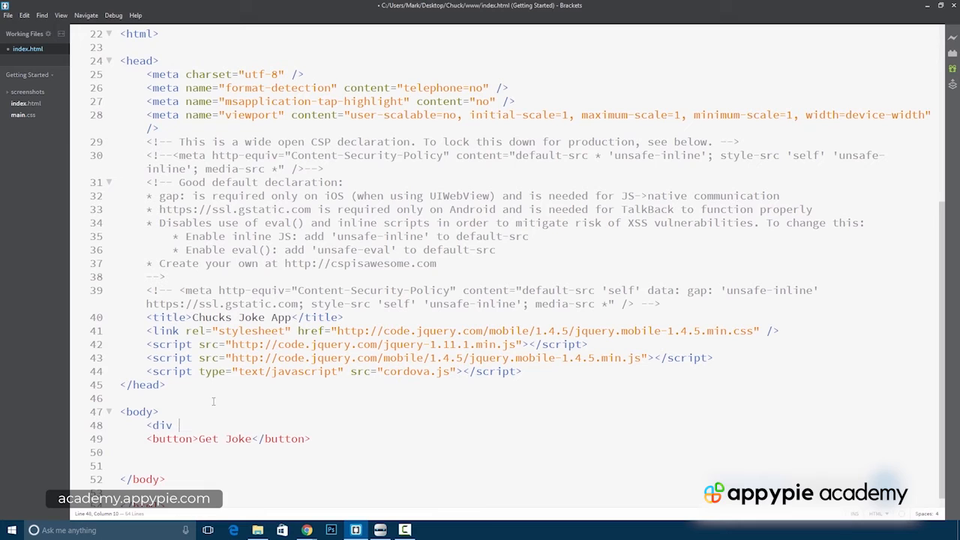
type("id=\"jok\"")
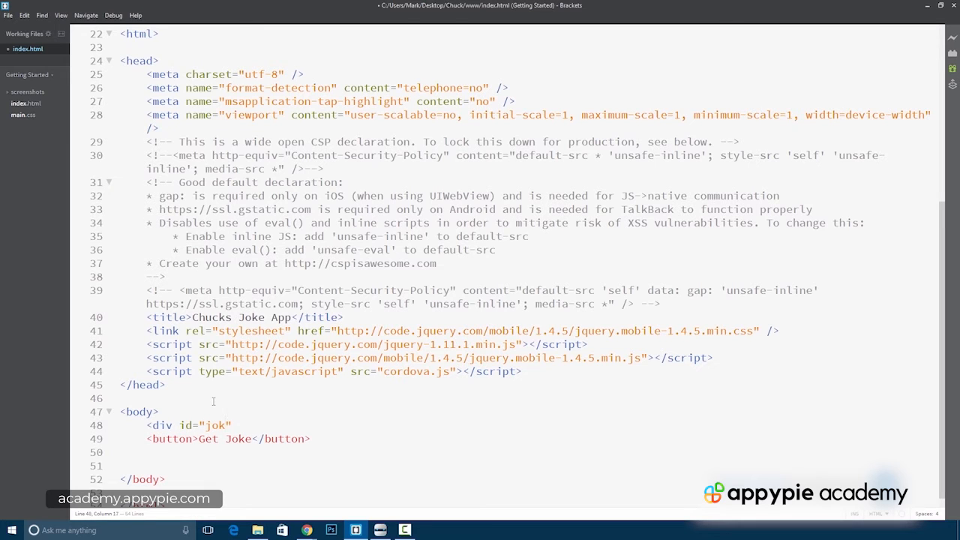
type("e")
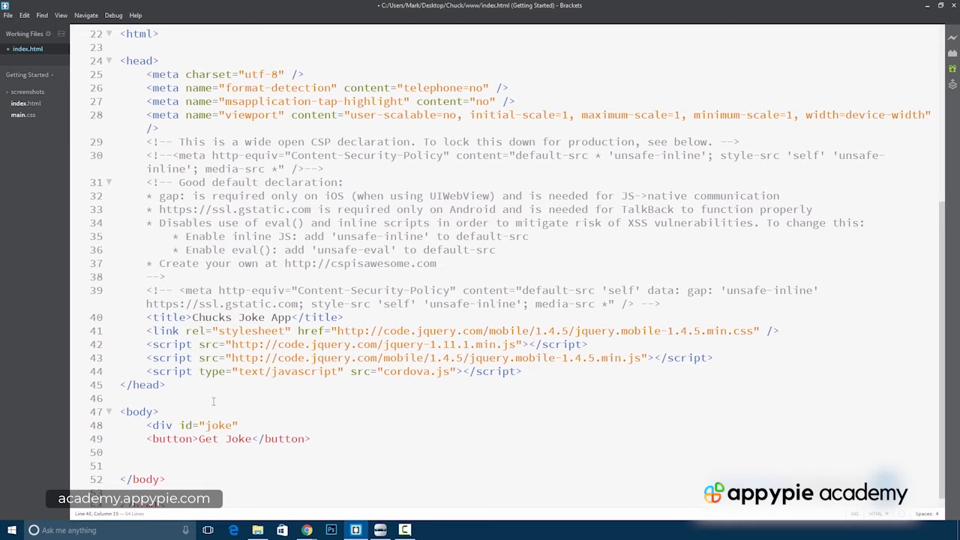
type("</div>")
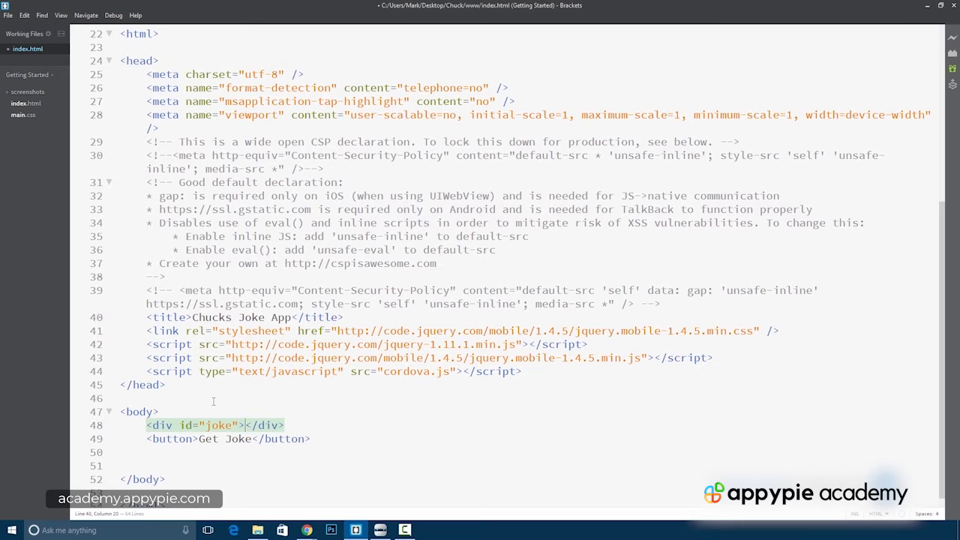
mouse_move(313, 400)
type(" i")
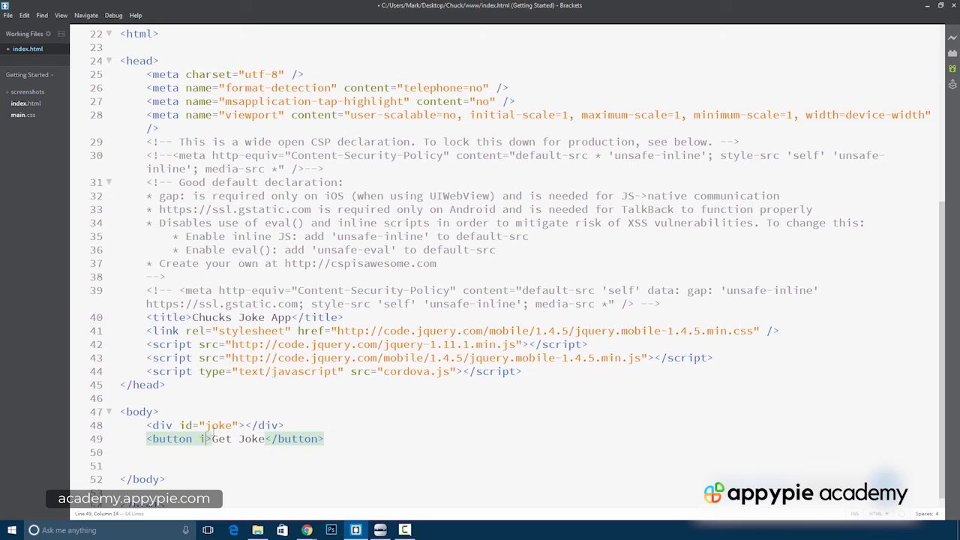
type("d=\"btn\"")
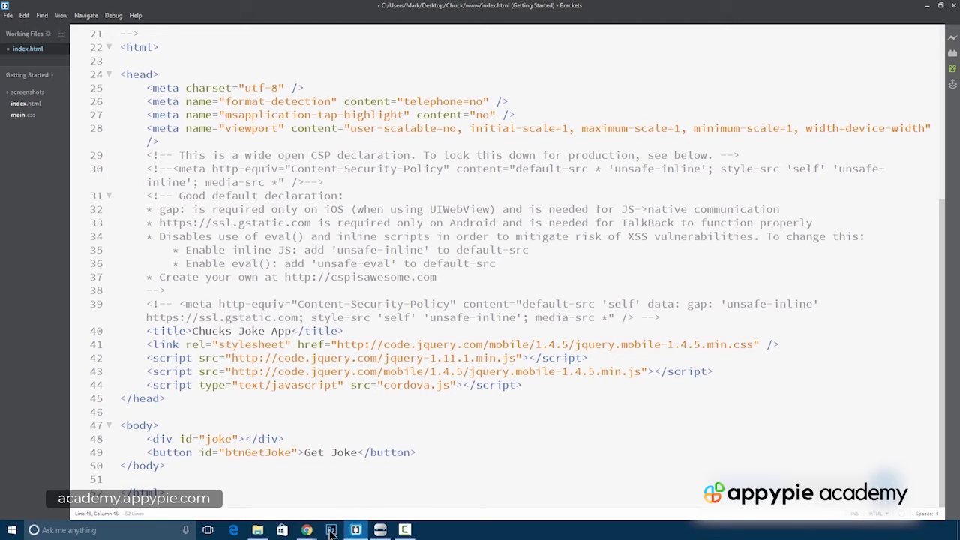
mouse_move(307, 530)
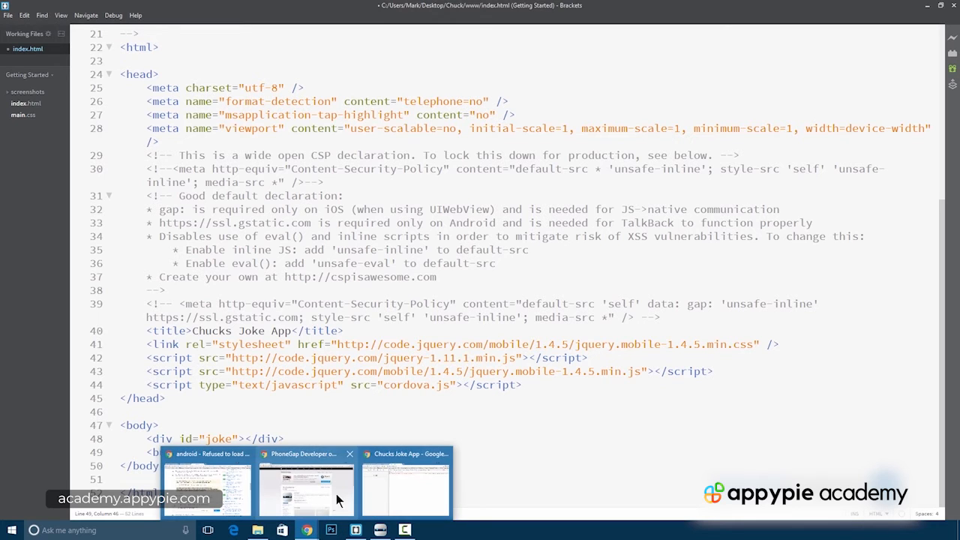
Bring the Chucks Joke App window forward and reload the page
left_click(405, 488)
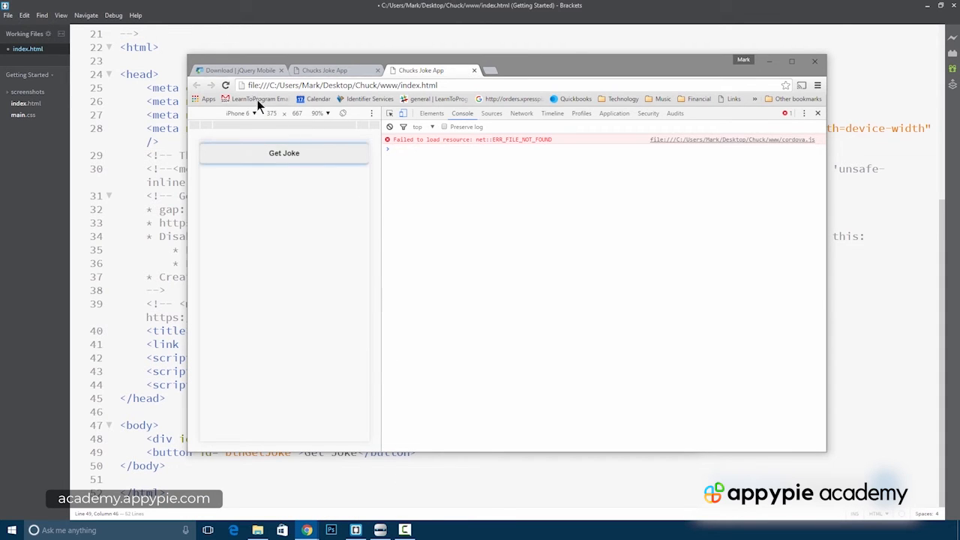
left_click(283, 153)
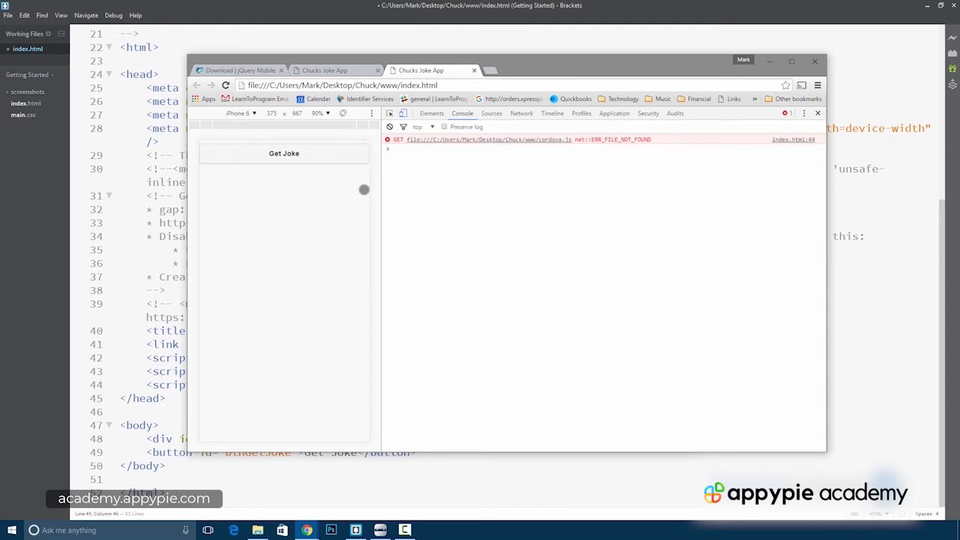
mouse_move(508, 223)
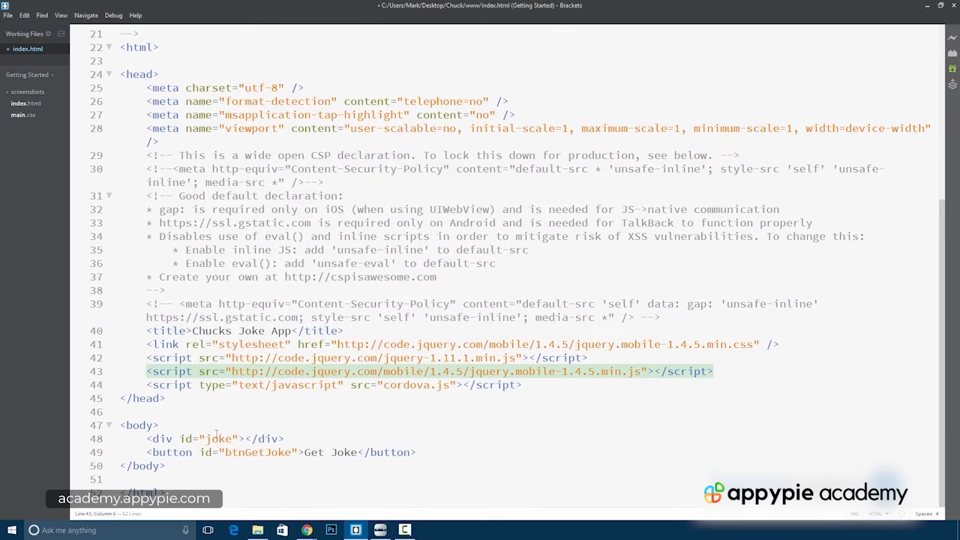
Wrap the body content in <div data-role="page">, closing it after the button line
left_click(159, 425)
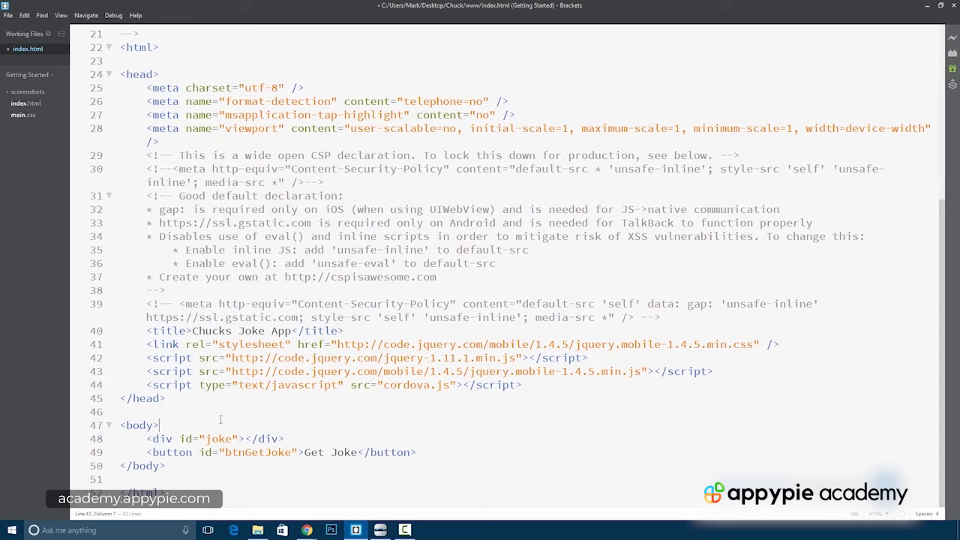
type("<div data-")
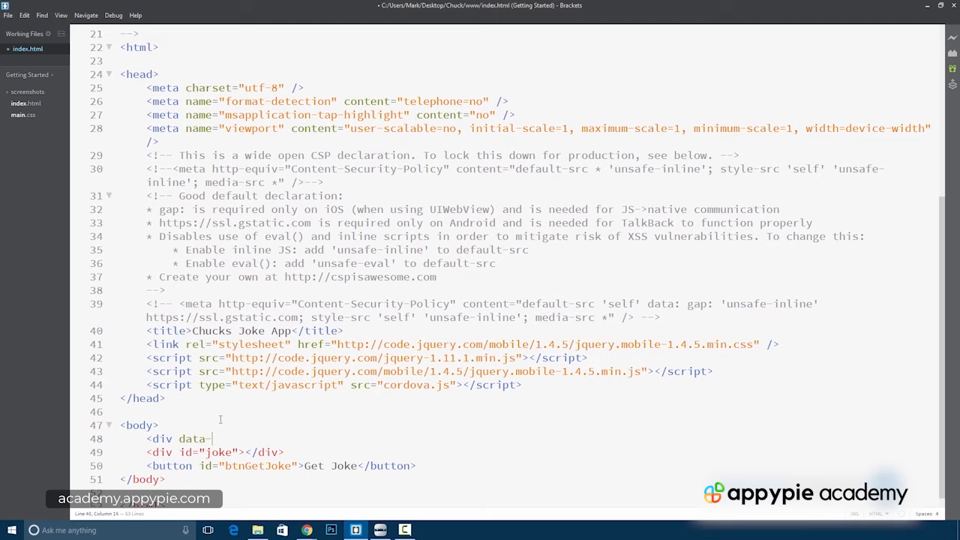
type("role")
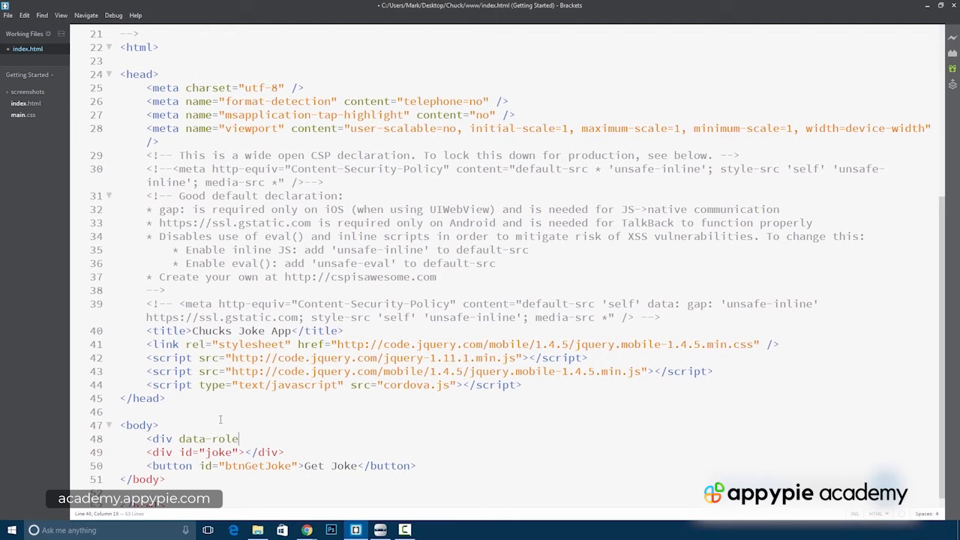
type("=\"page\">")
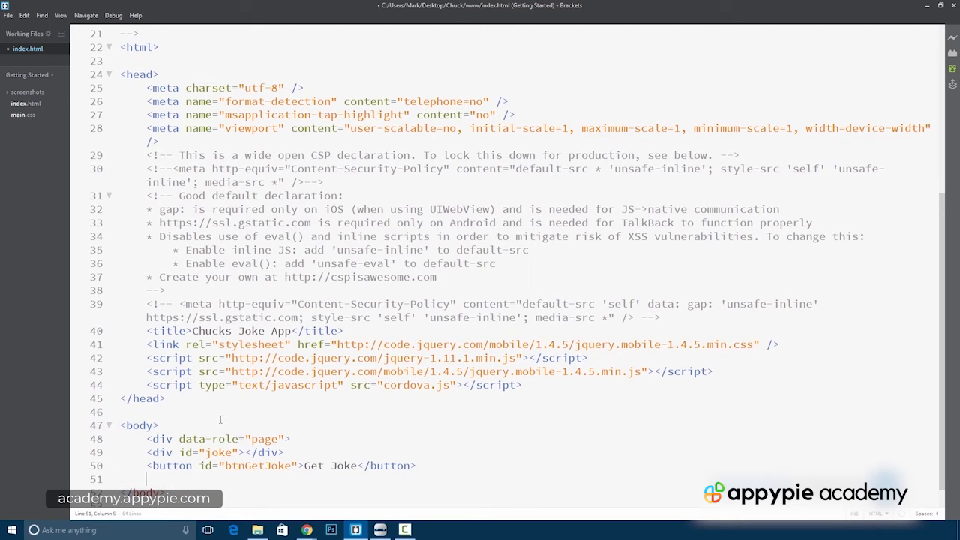
type("</div>")
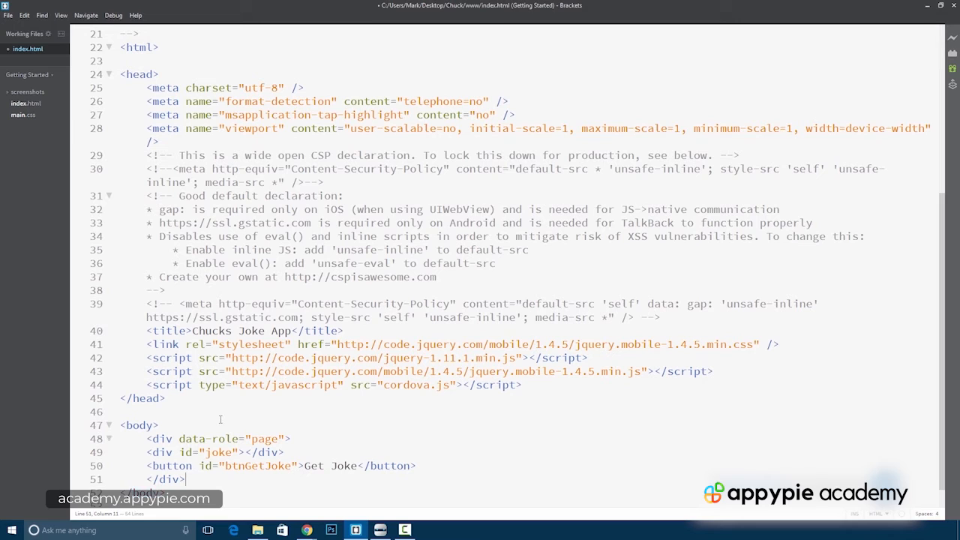
left_click(292, 439)
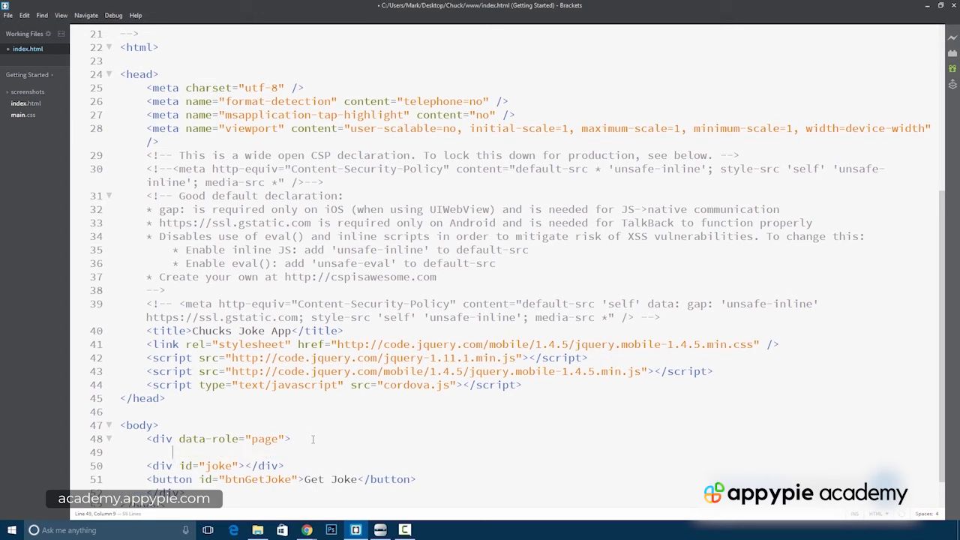
Add a data-role "header" div containing an h2 reading "Chuch Norris Joke Generator"
type("<div data-r")
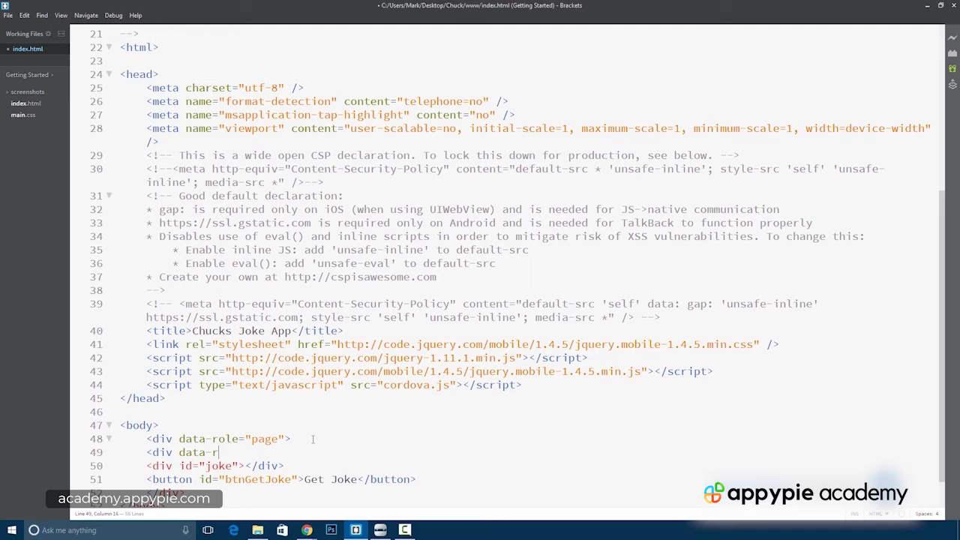
type("ole=\"\"")
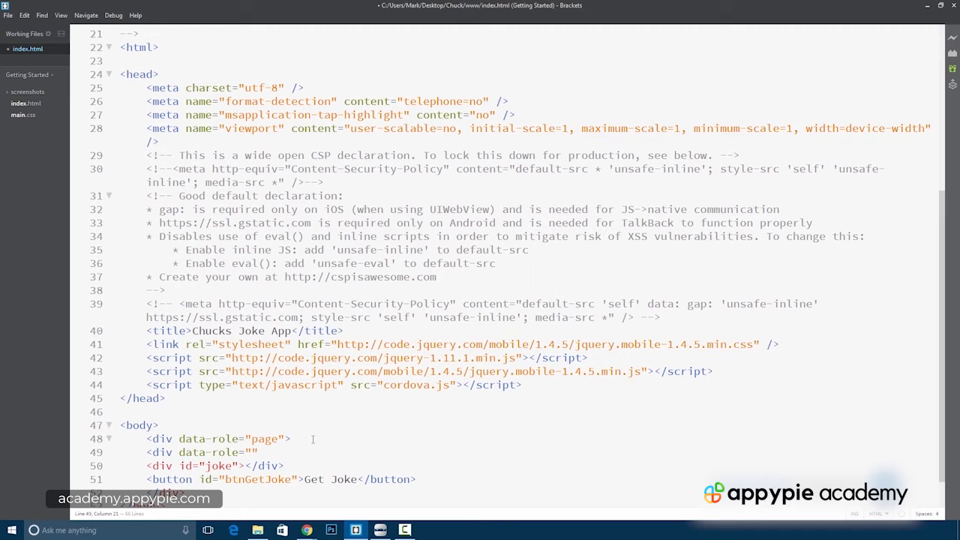
type("header")
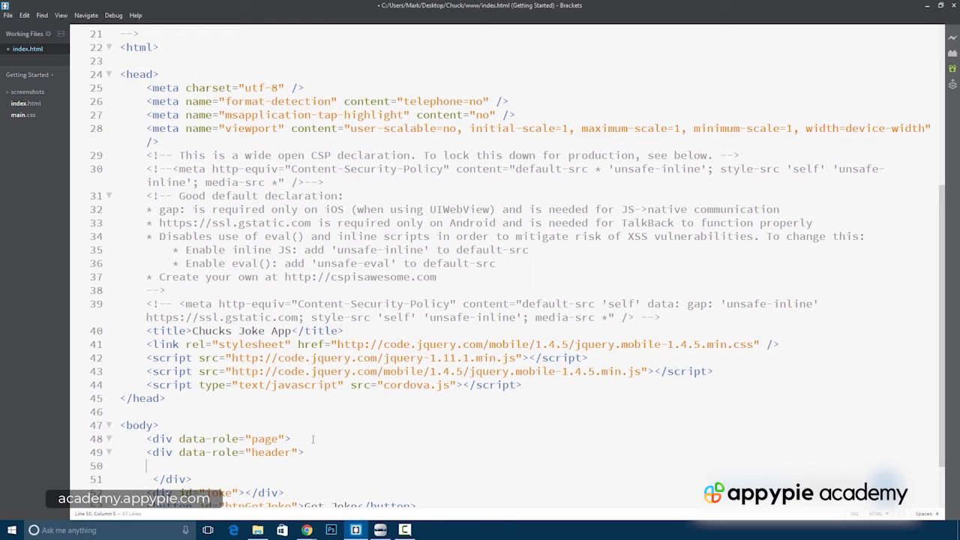
type("<h2")
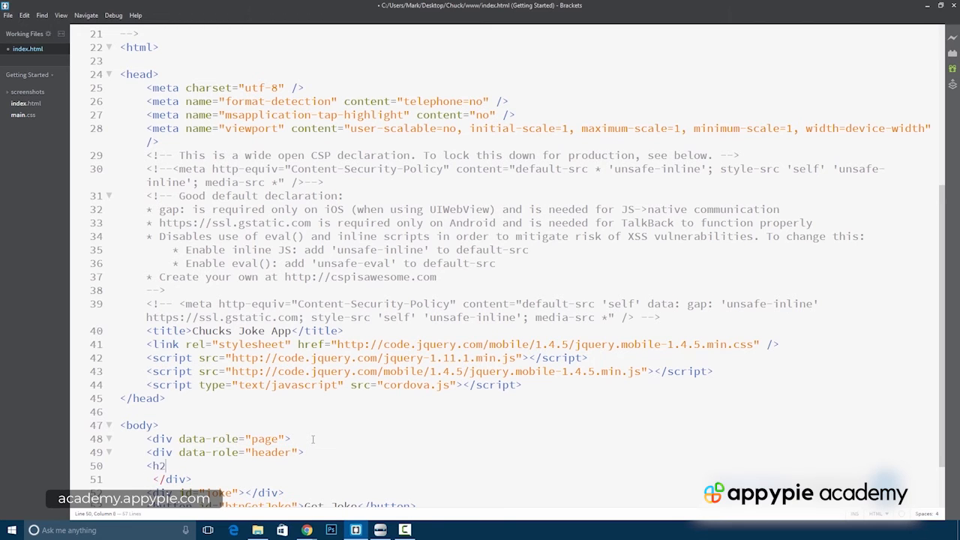
type("Chick</h2>")
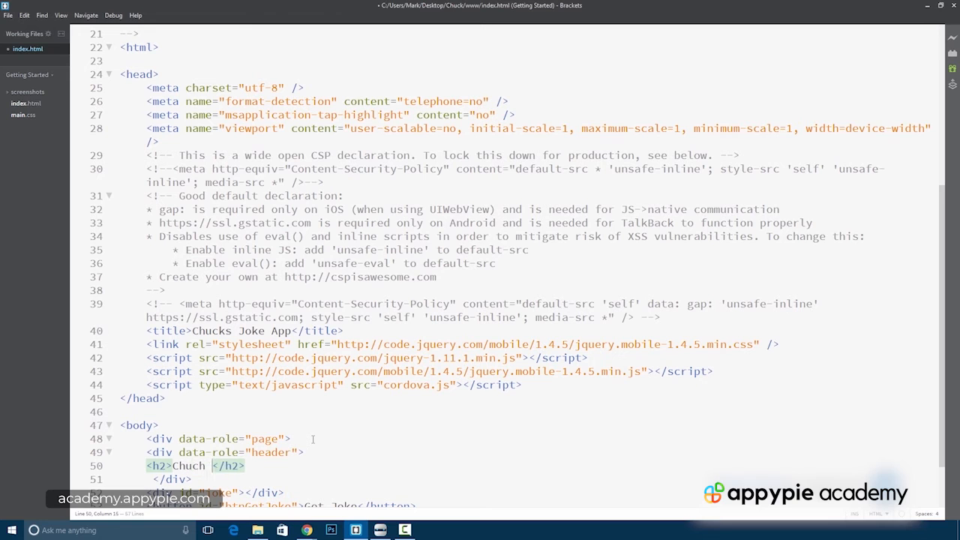
type("Norris Joke")
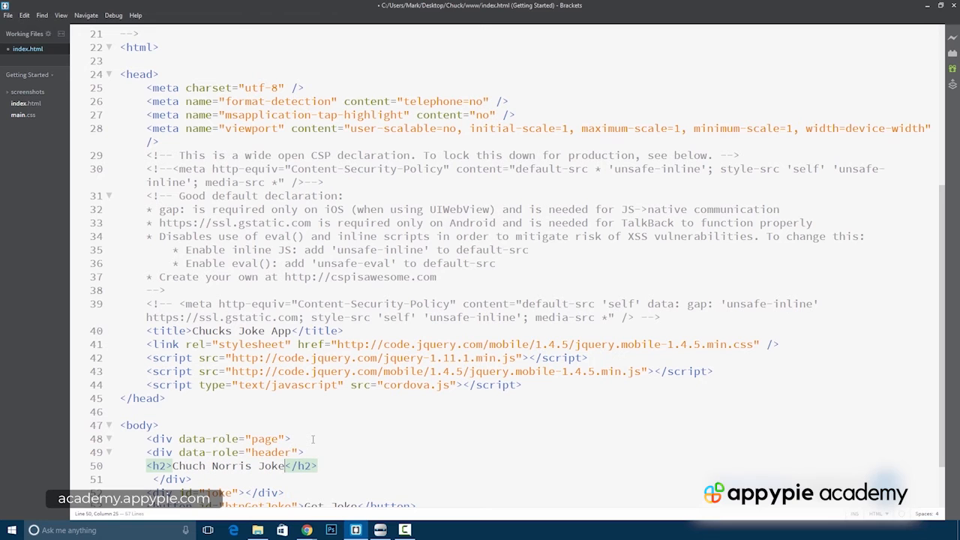
type("Generator")
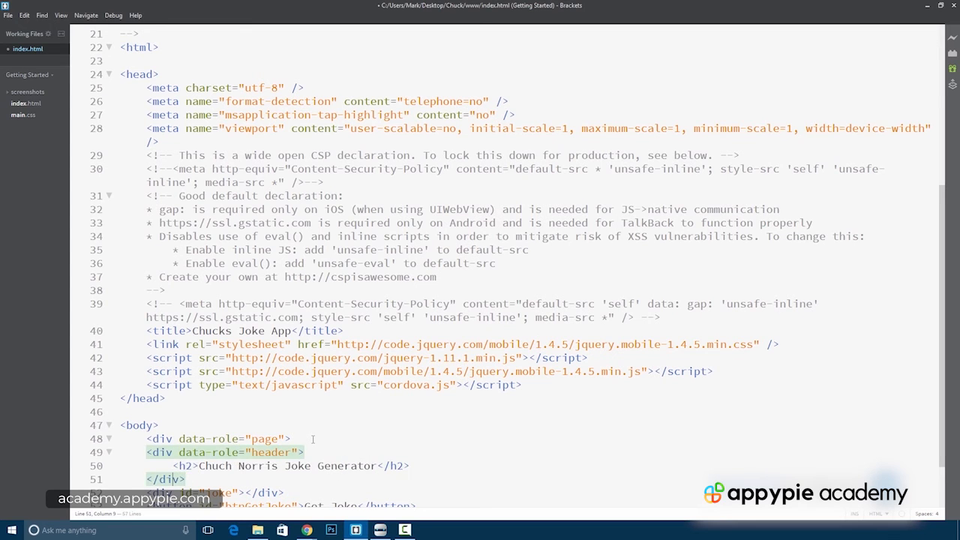
scroll("down", 3)
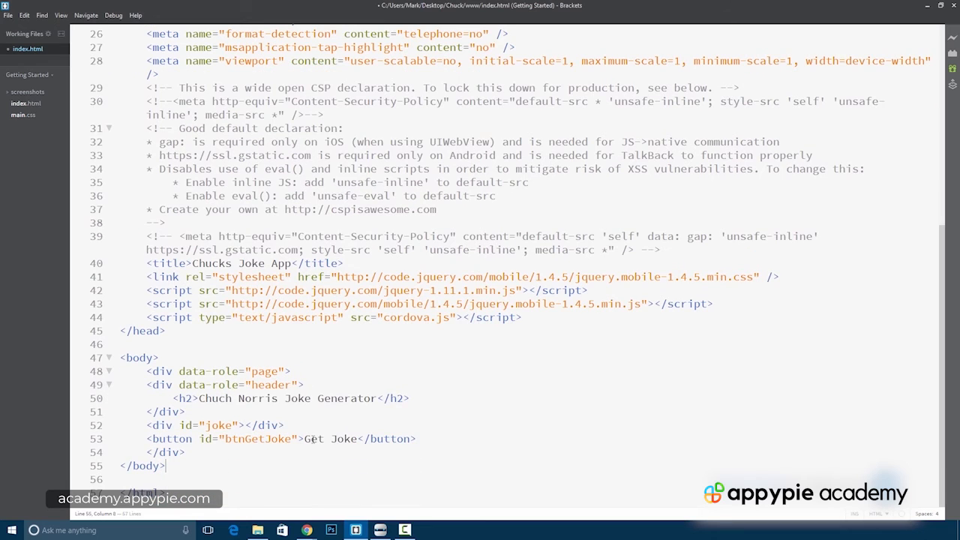
mouse_move(149, 384)
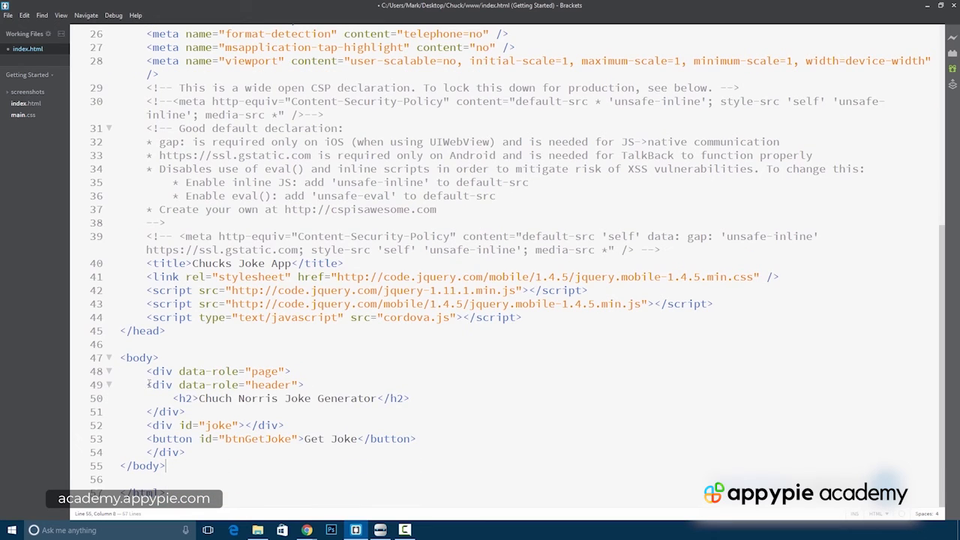
Duplicate the header block below the button as a "footer" div with h2 "LearnToProgram.tv"
left_click_drag(147, 384, 184, 411)
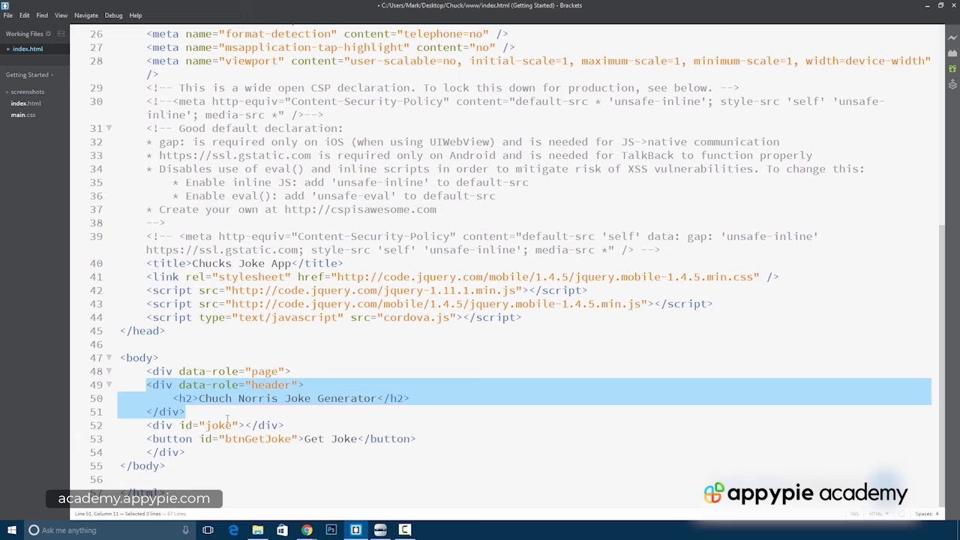
left_click(437, 439)
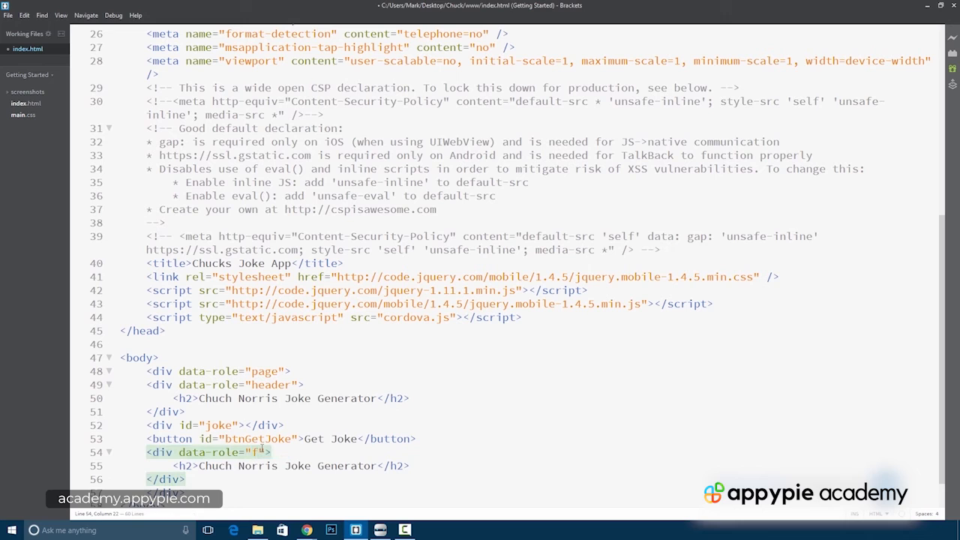
type("ooter")
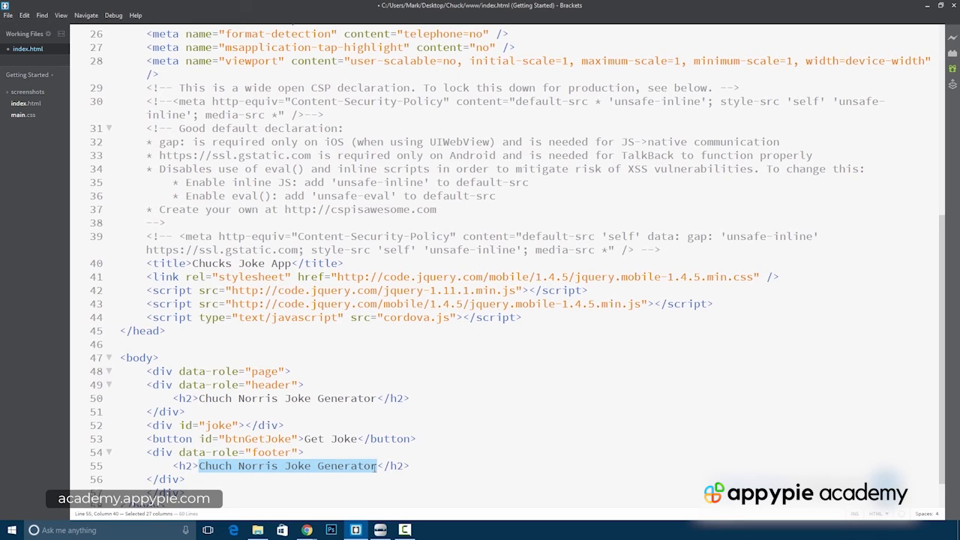
type("LearnTOProgram.tv</h2>")
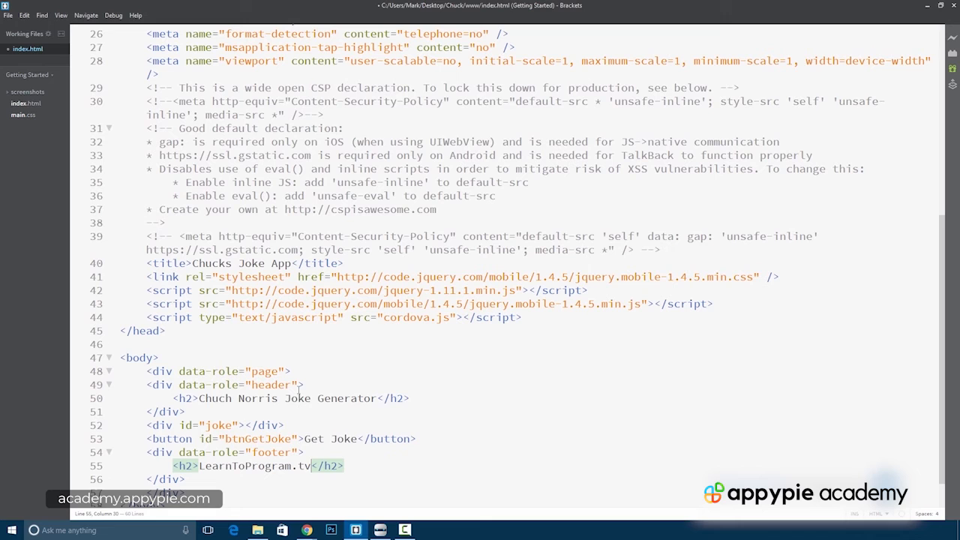
left_click(189, 411)
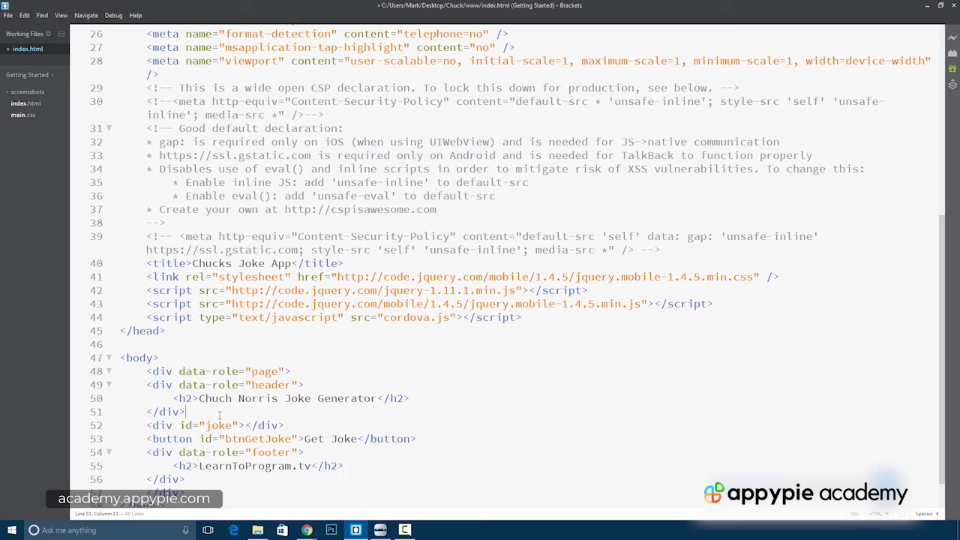
mouse_move(654, 348)
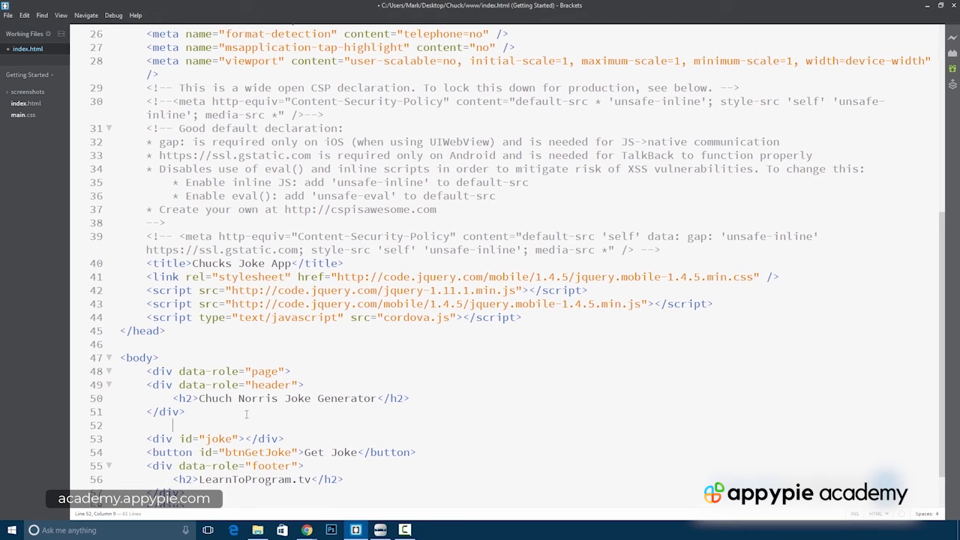
Add <div data-role="main" class="ui-content"> after the header and close it after the button
type("<div data-role=\"main\" class=\"ui-content\">")
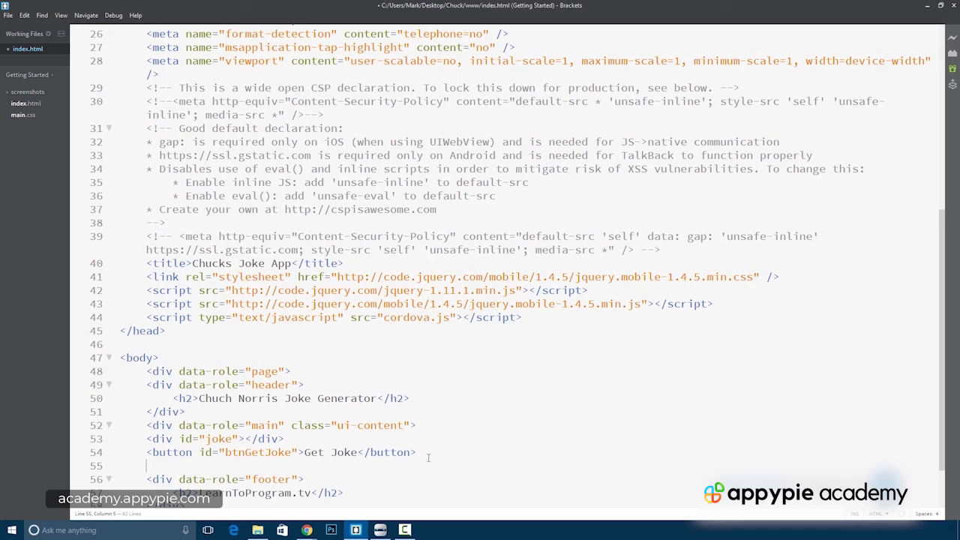
type("</div>")
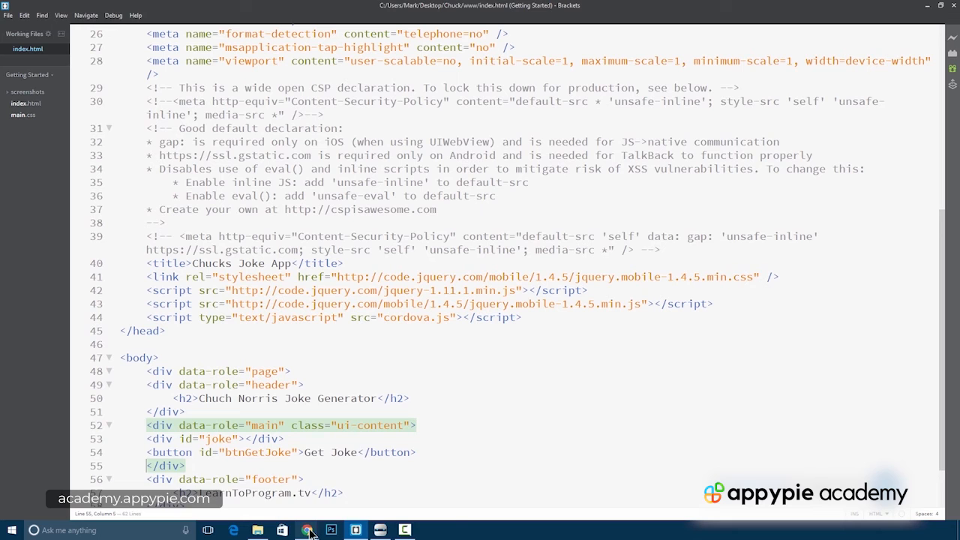
Bring the Chrome preview forward and reload it to show header, button and footer
left_click(306, 531)
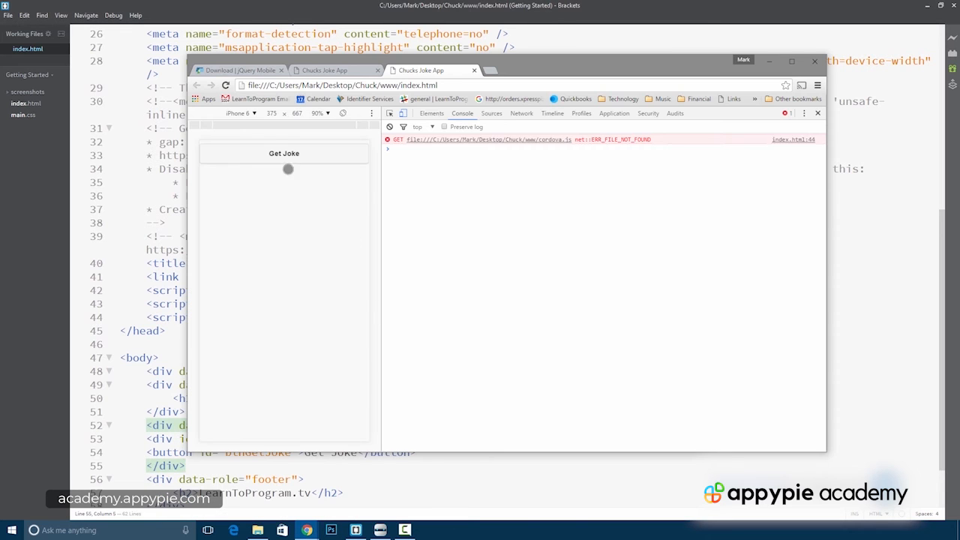
left_click(284, 153)
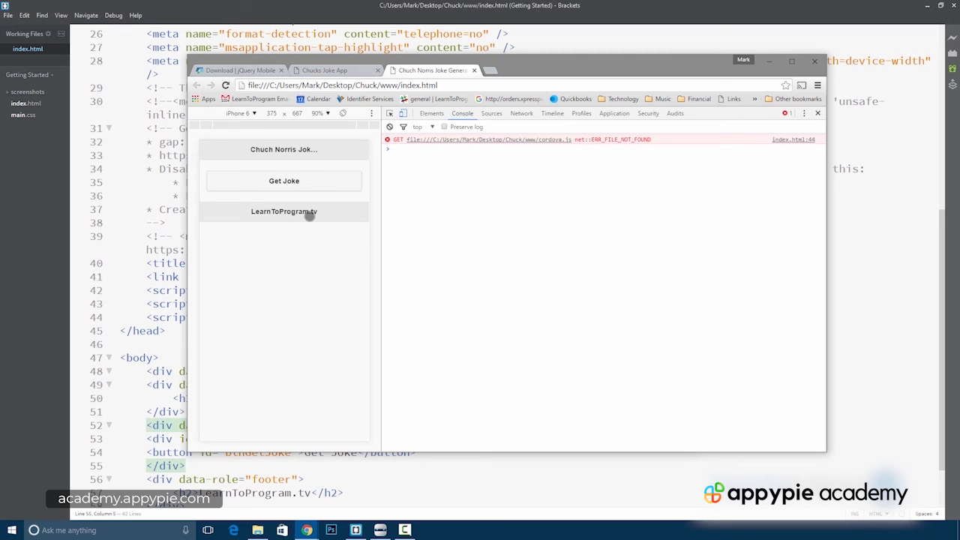
mouse_move(320, 217)
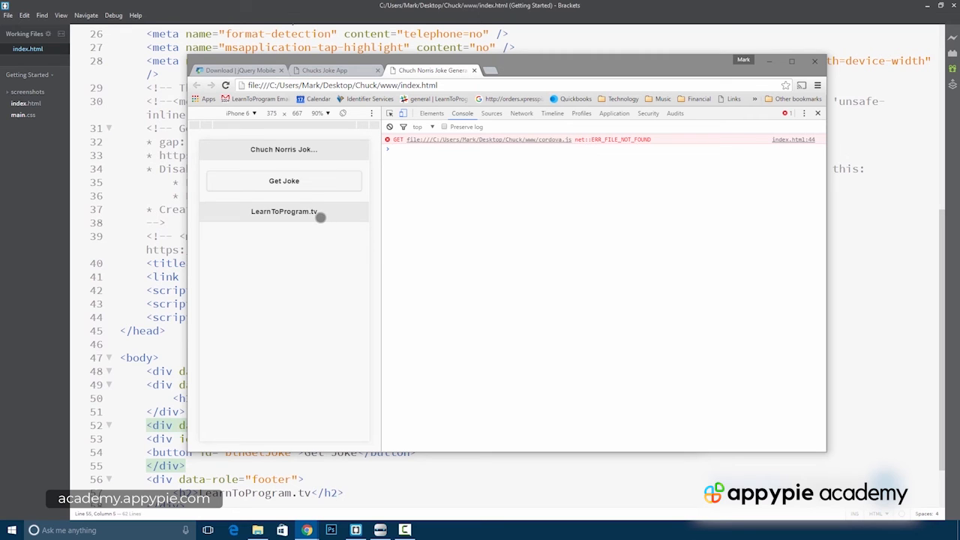
mouse_move(465, 234)
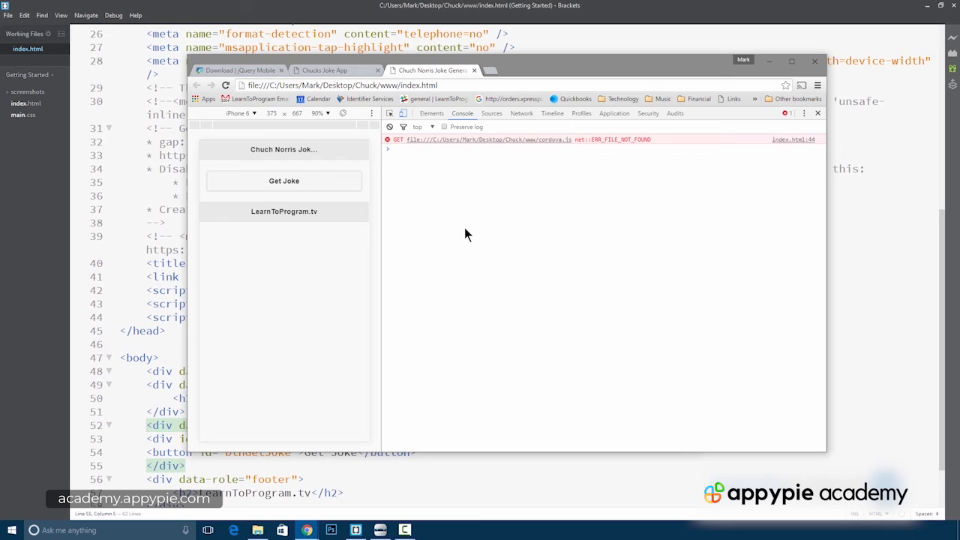
mouse_move(635, 252)
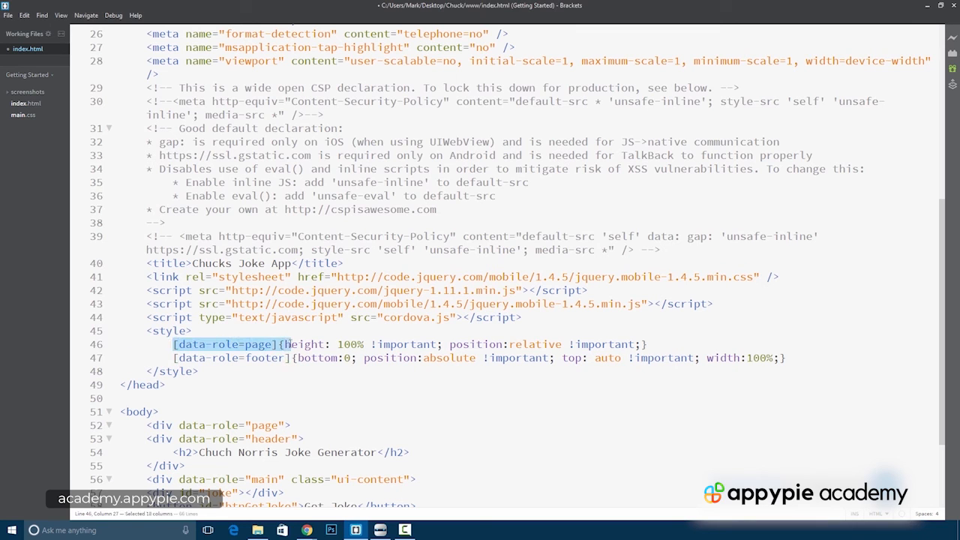
Select a value in the head's page-height and footer-pinning style rules
left_click(349, 344)
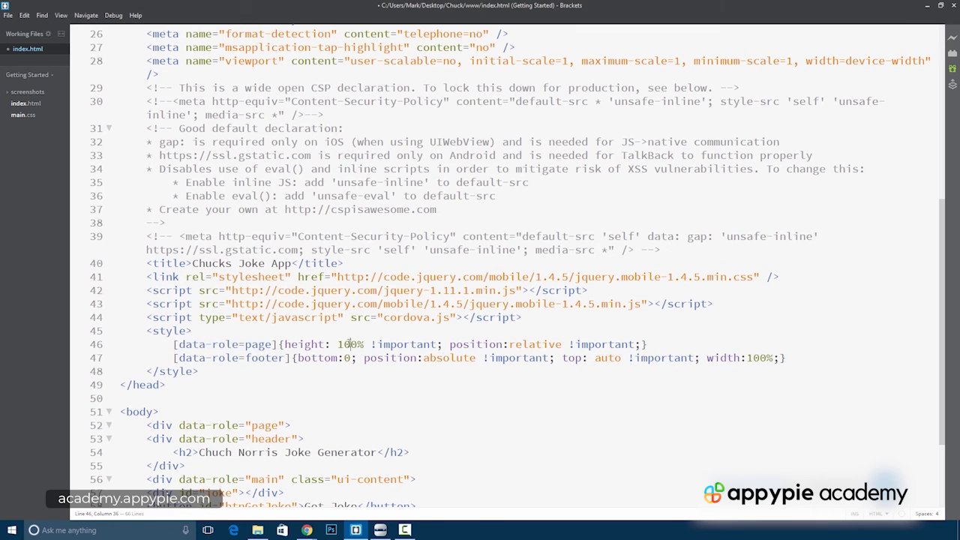
double_click(535, 344)
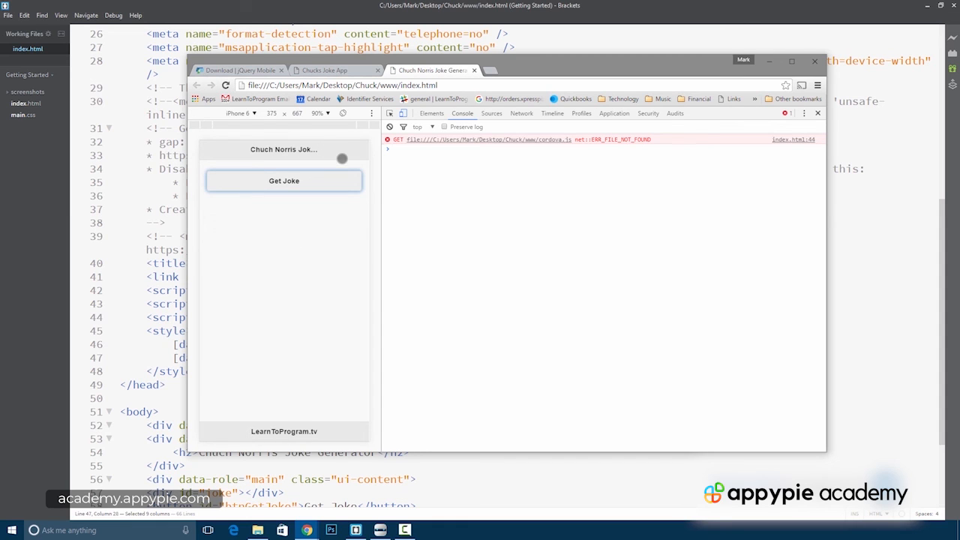
mouse_move(312, 321)
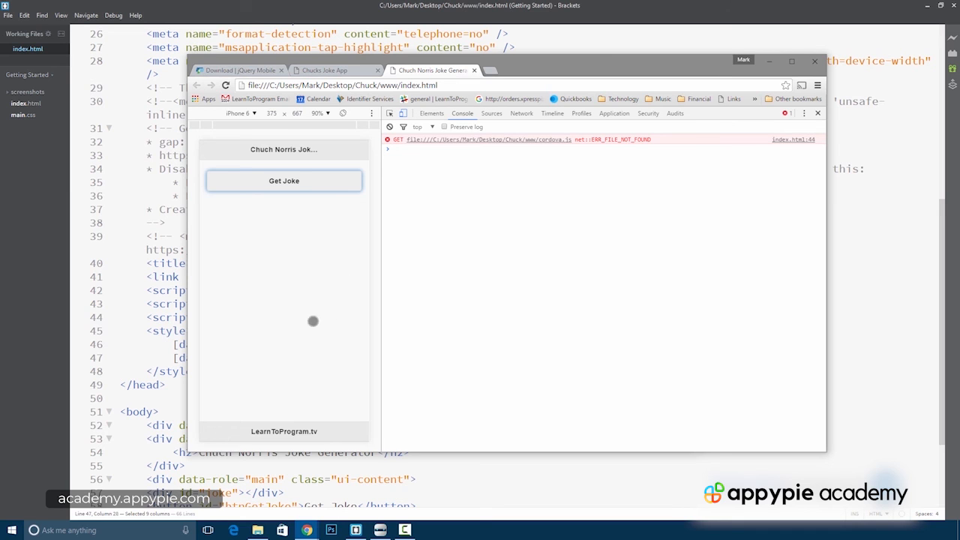
mouse_move(282, 358)
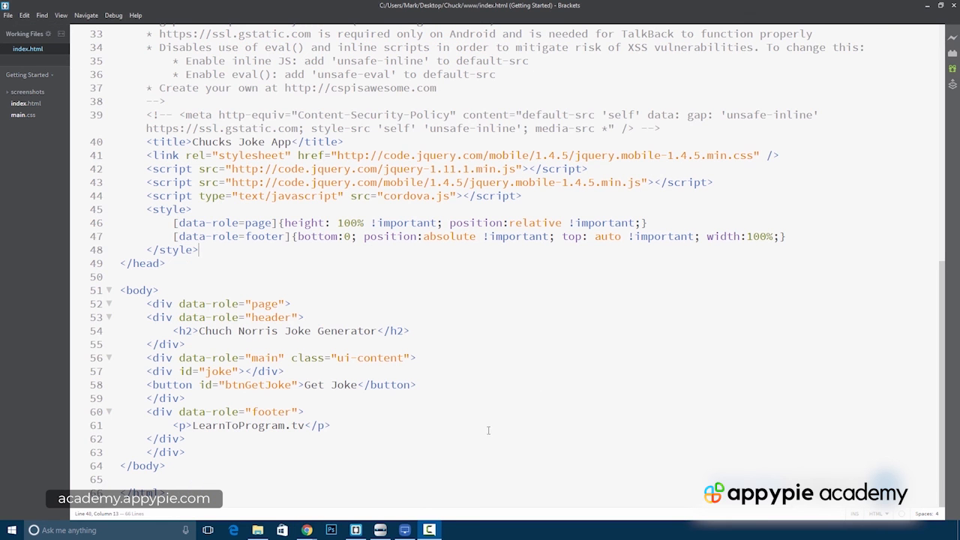
Bring up the LonelyScreen mirror showing the phone's PhoneGap connect screen
left_click(404, 530)
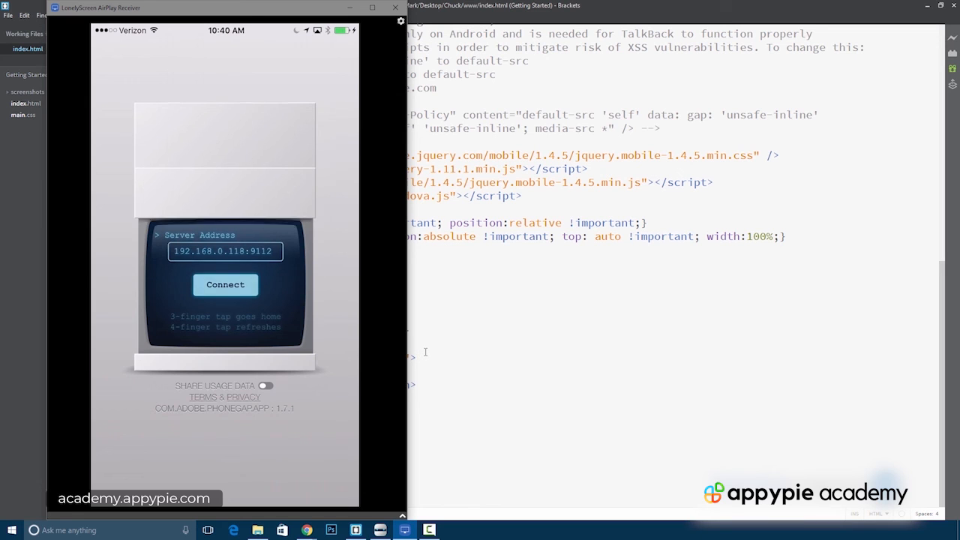
Connect the phone to load the joke app, then place the cursor after the Get Joke button line
left_click(225, 284)
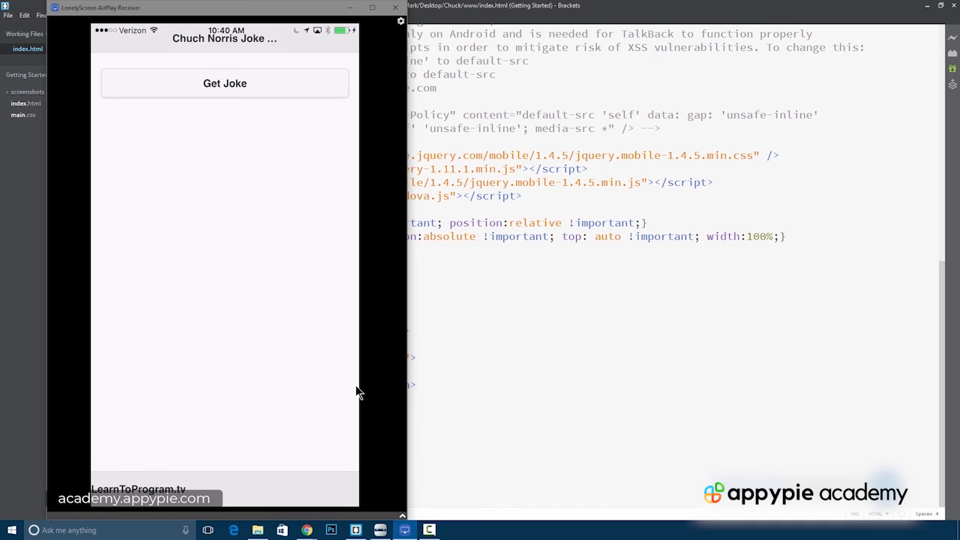
mouse_move(376, 372)
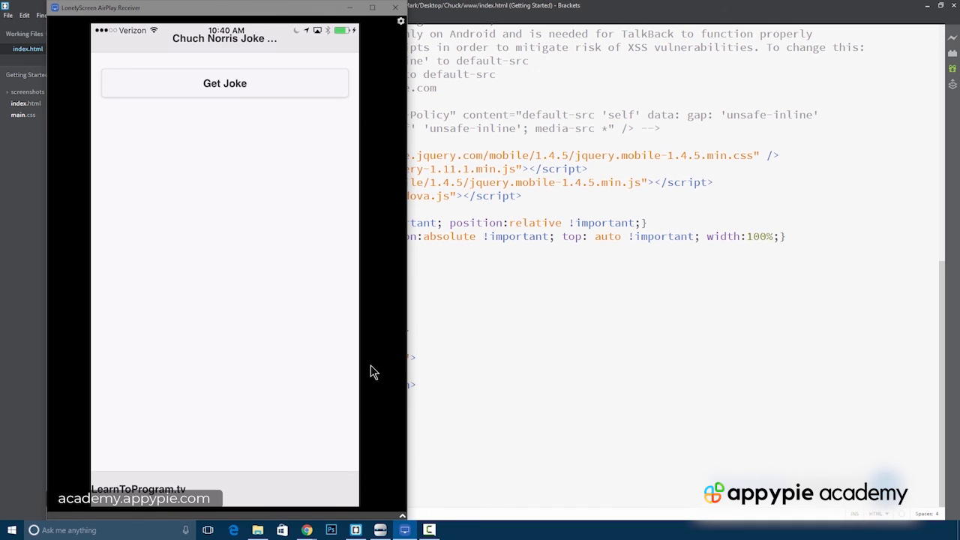
mouse_move(278, 118)
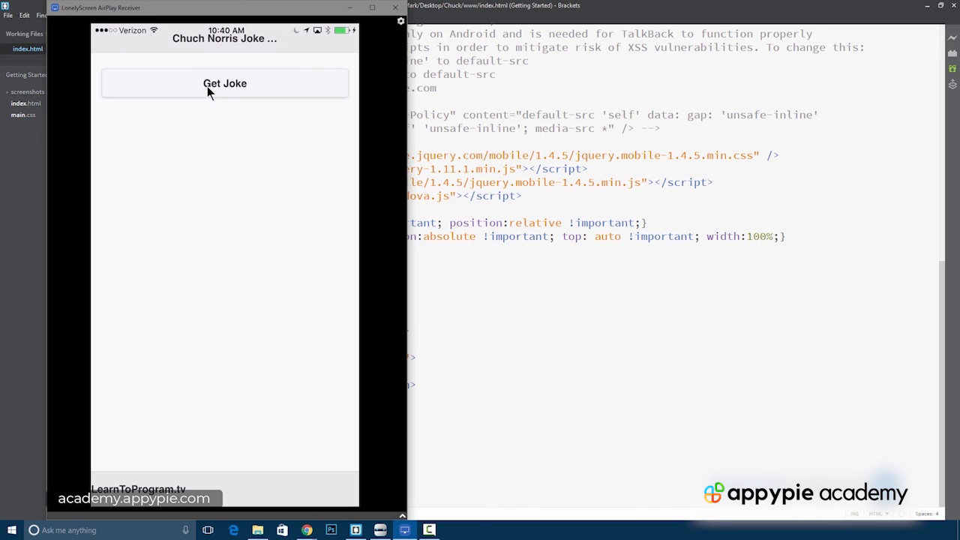
mouse_move(254, 83)
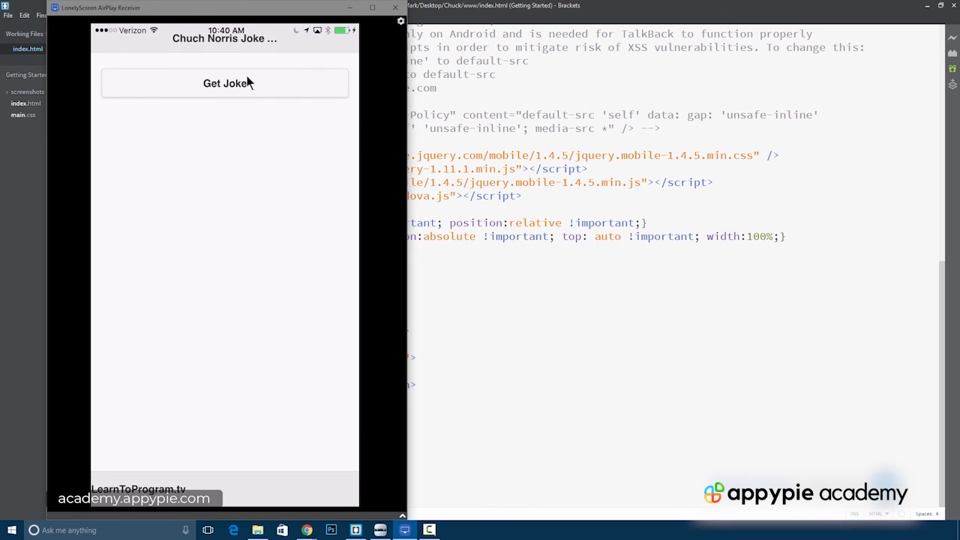
mouse_move(283, 420)
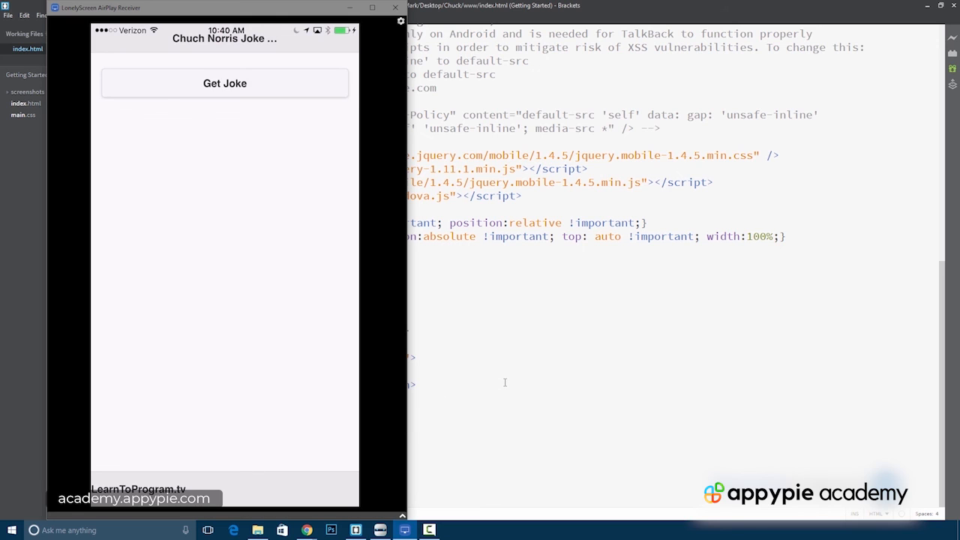
mouse_move(571, 383)
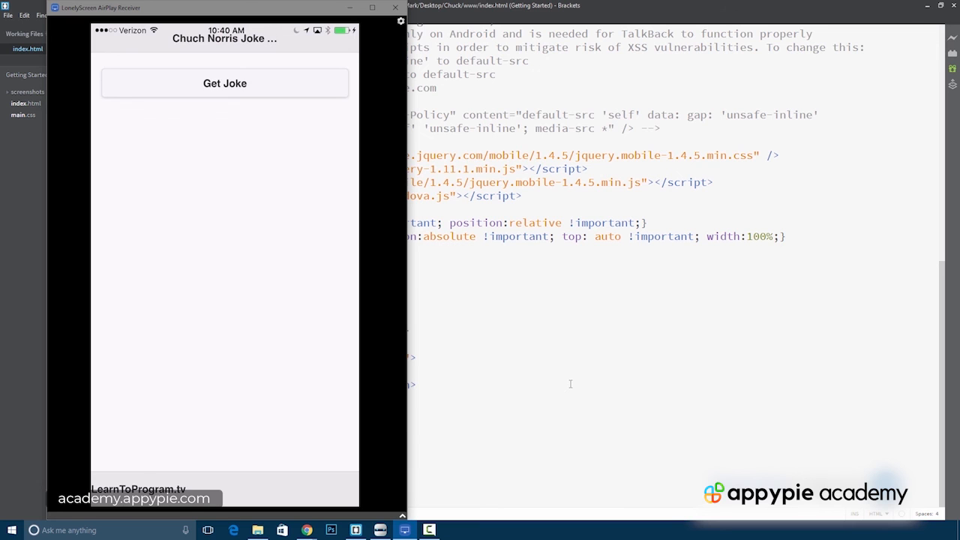
mouse_move(576, 380)
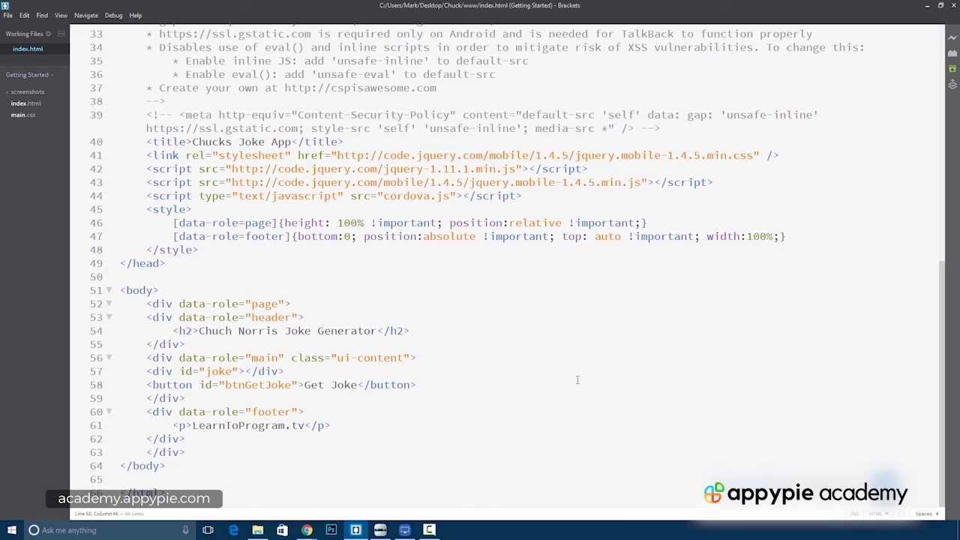
left_click(417, 384)
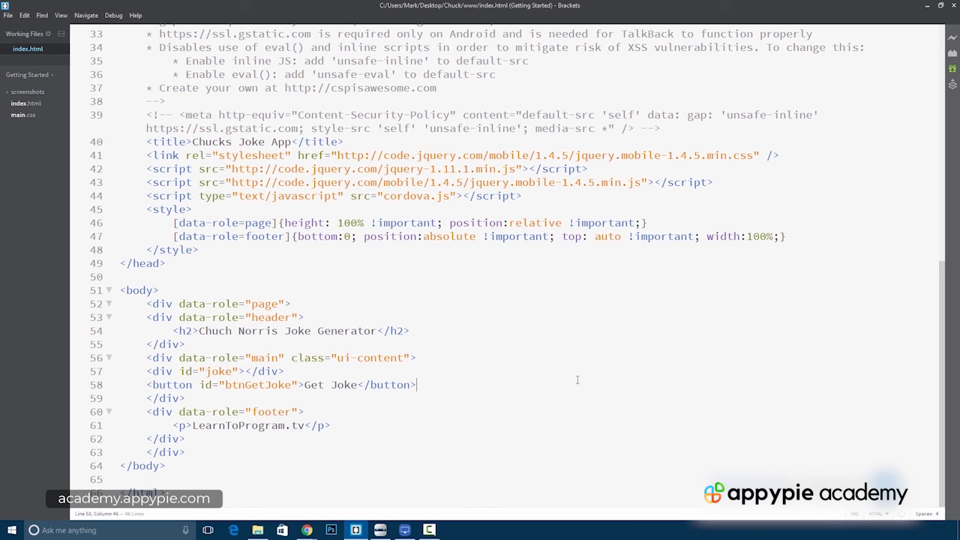